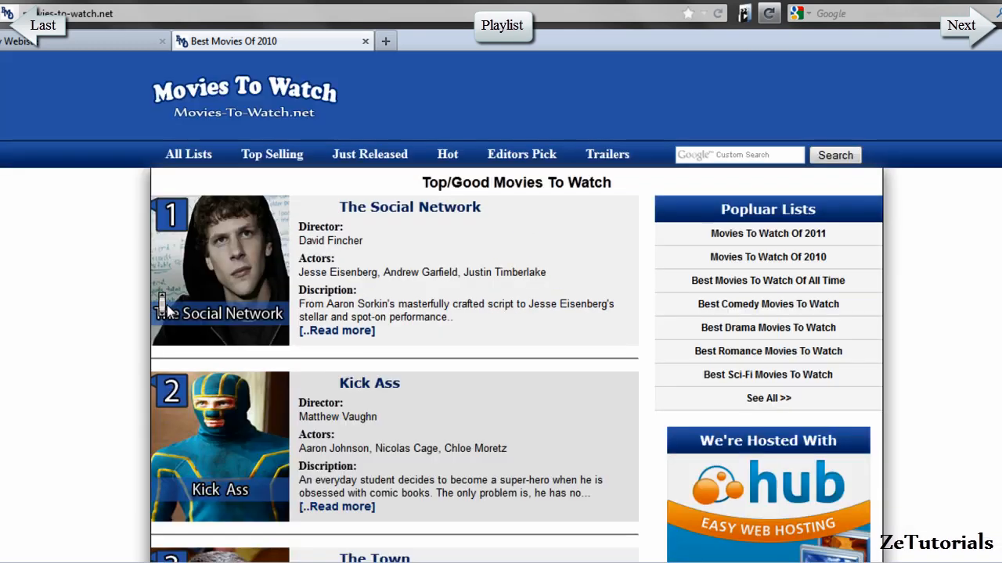
mouse_move(131, 154)
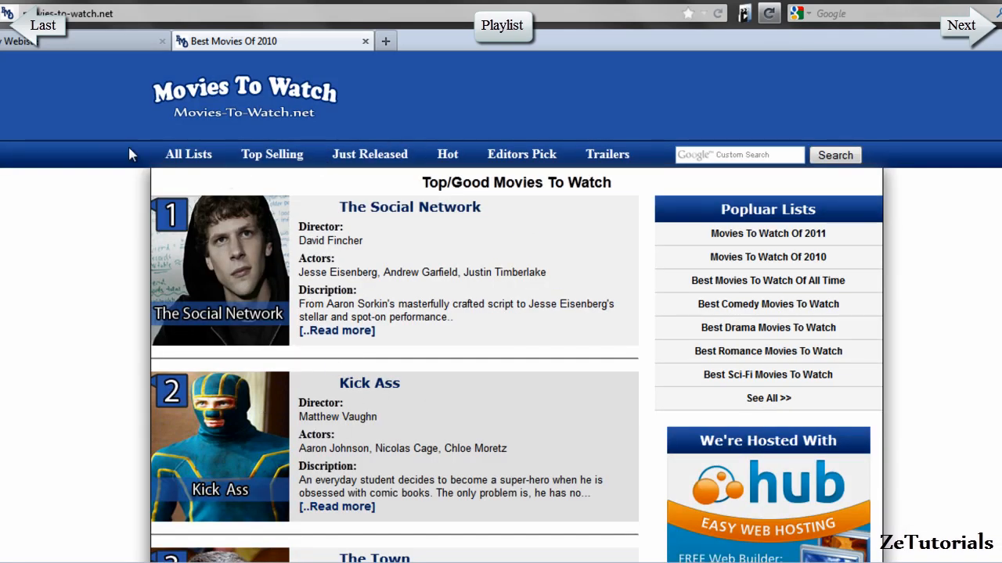
mouse_move(395, 187)
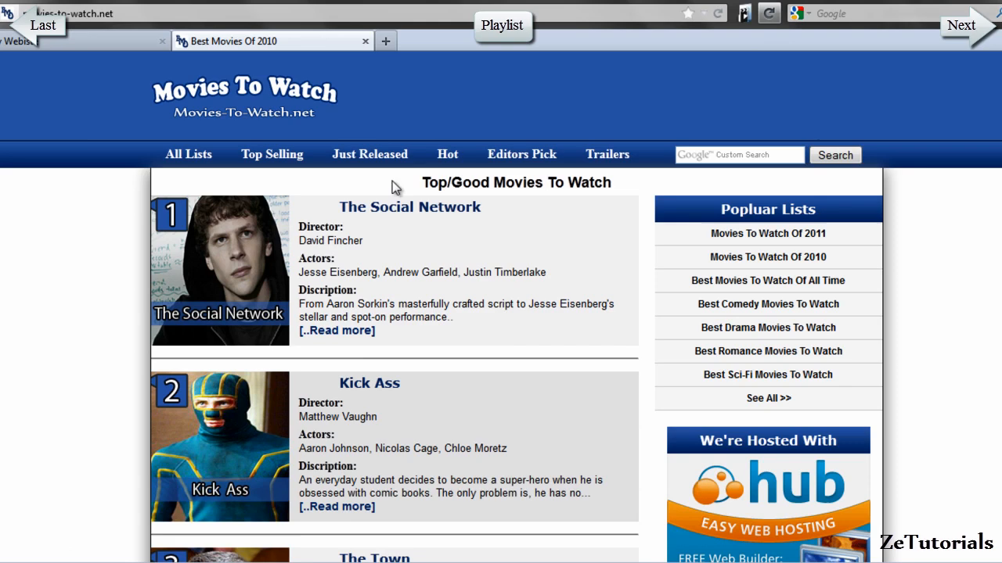
mouse_move(485, 269)
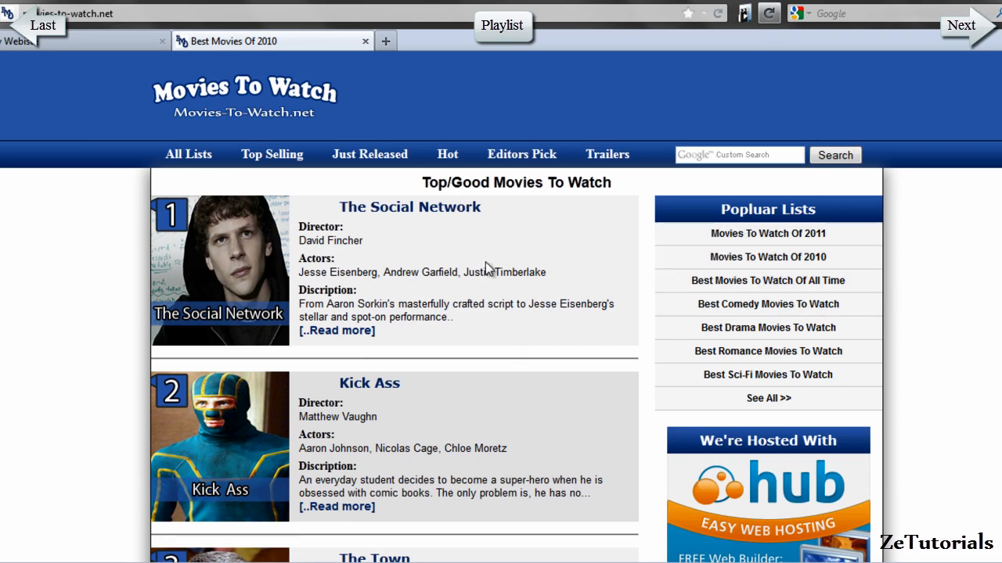
Scroll the Movies To Watch page down to its footer in Chrome
scroll("down", 3)
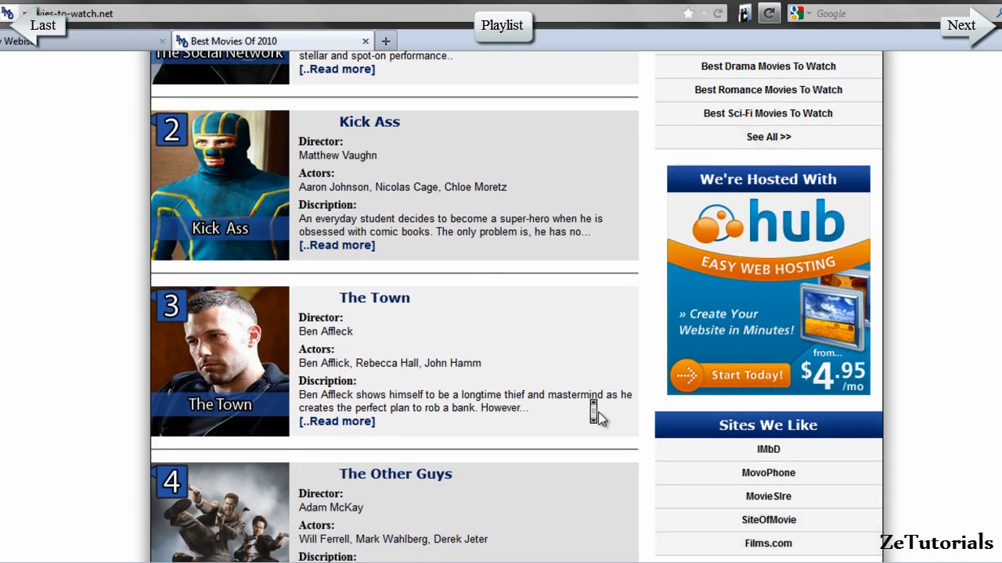
scroll("down", 3)
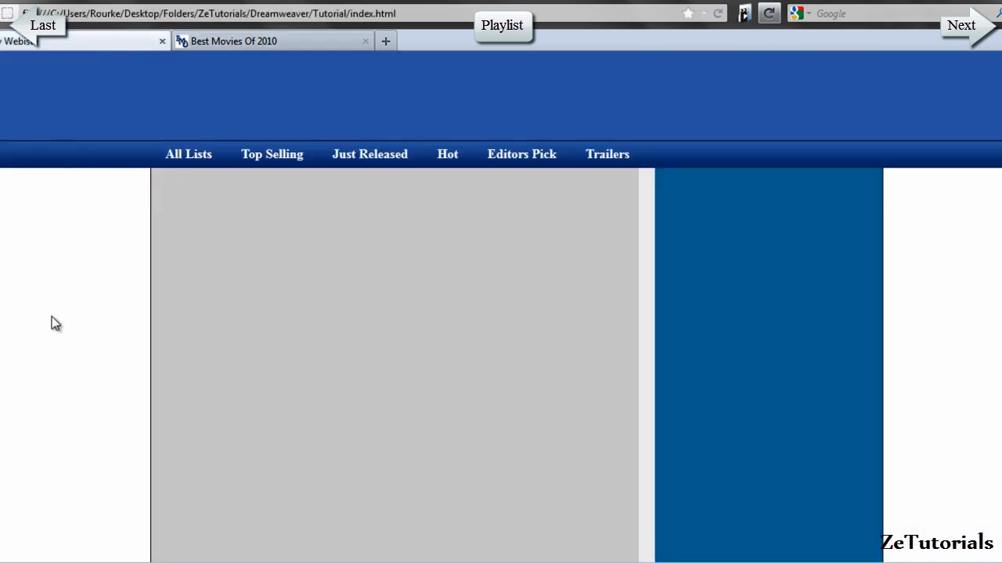
scroll("down", 3)
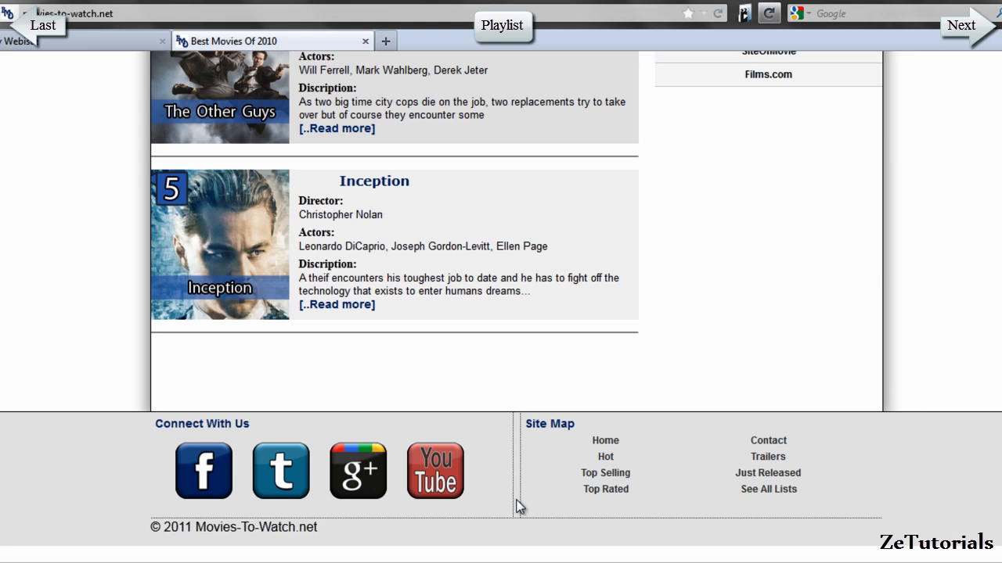
mouse_move(508, 492)
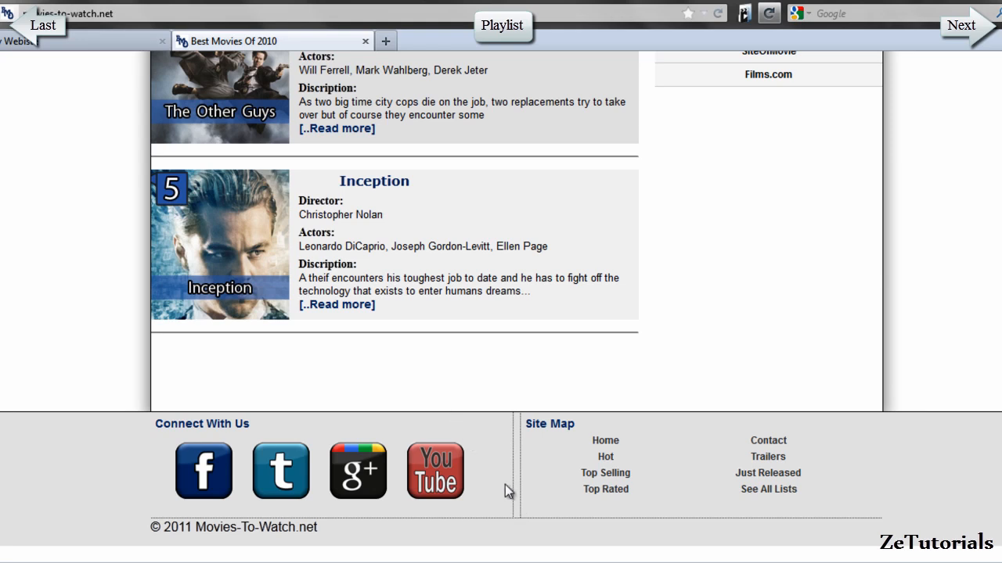
mouse_move(70, 422)
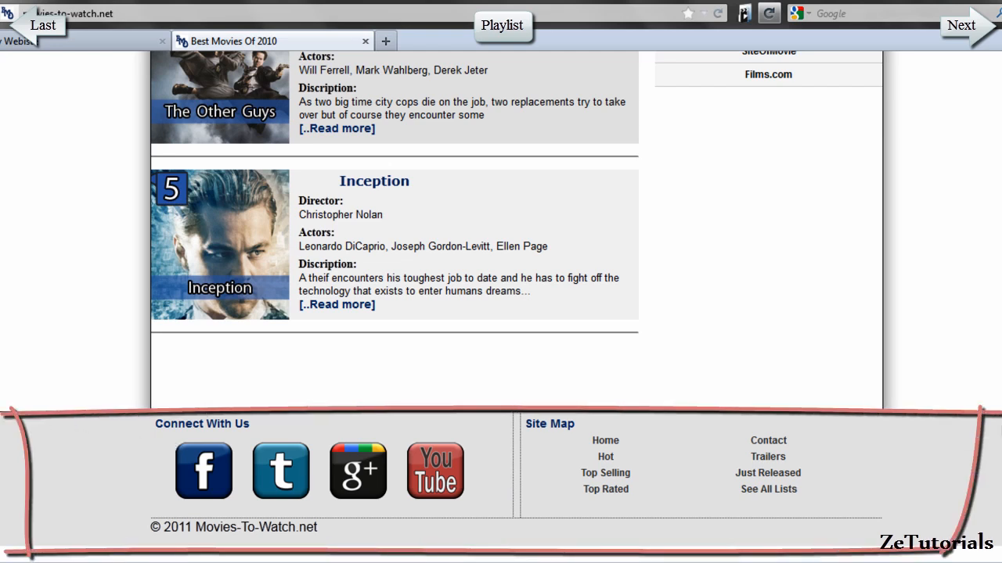
double_click(307, 526)
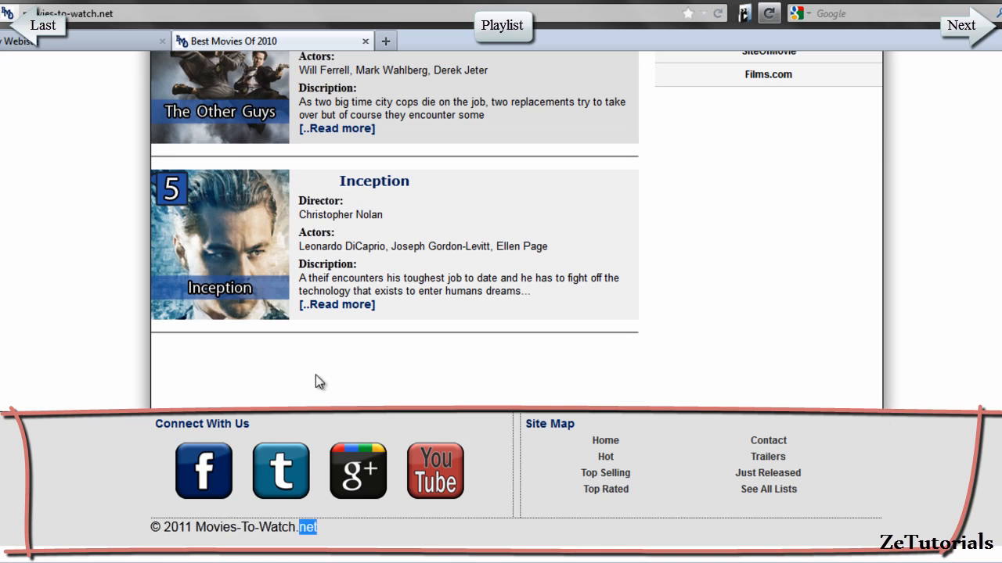
mouse_move(152, 524)
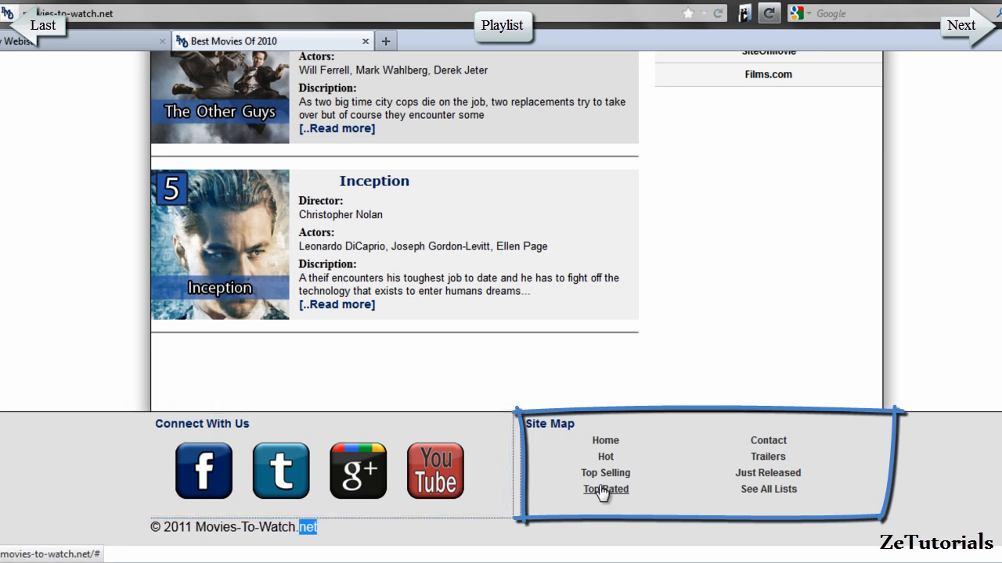
mouse_move(109, 541)
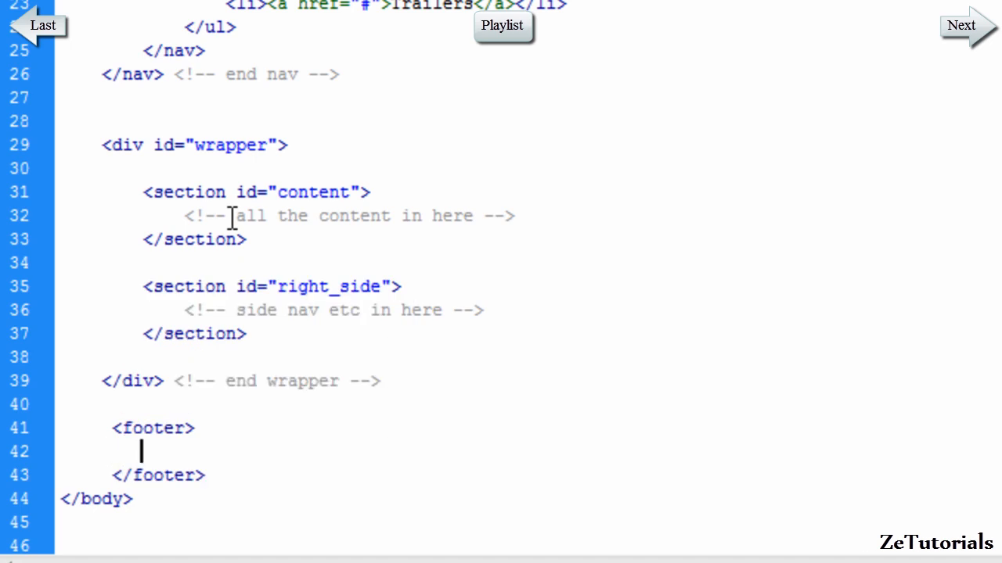
Add a <div id="footer_center"></div> inside the footer and open it for inner content
type("<div id=\"footer")
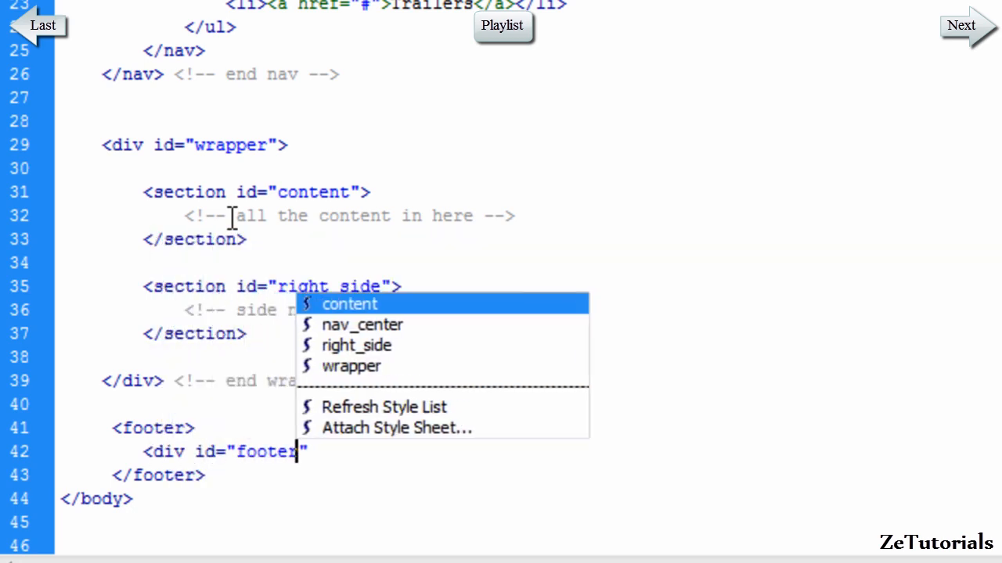
type("_center")
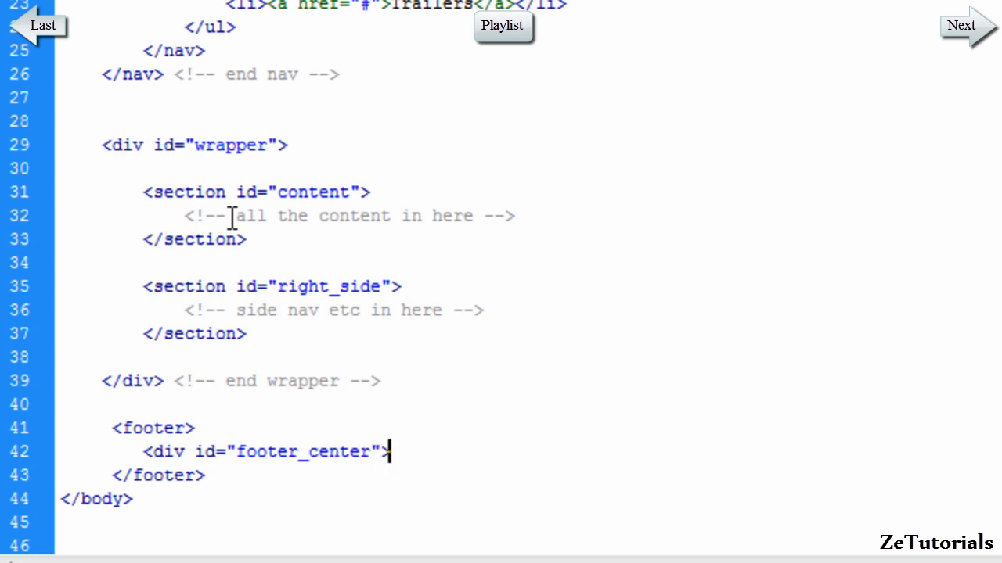
type("</div>")
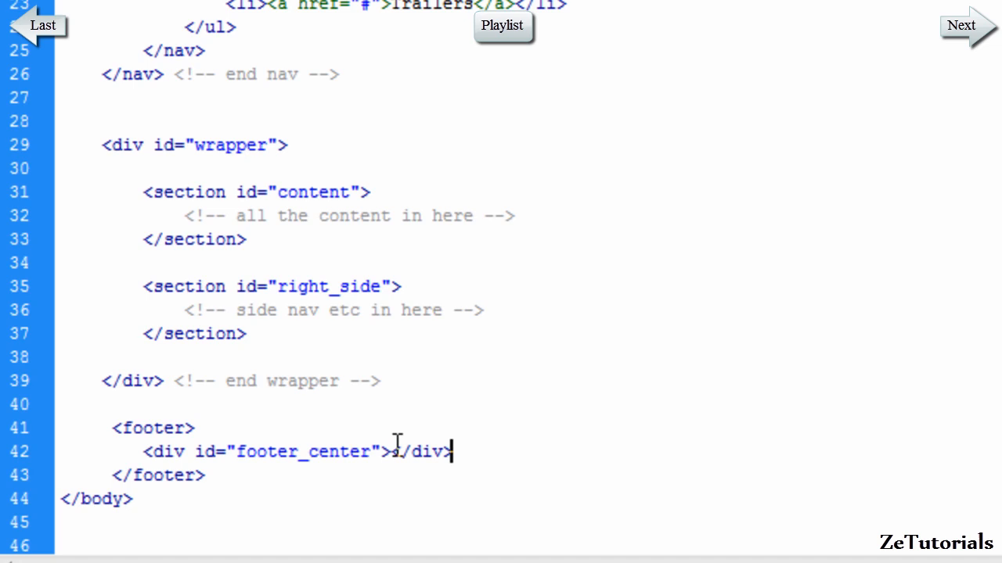
key("Enter")
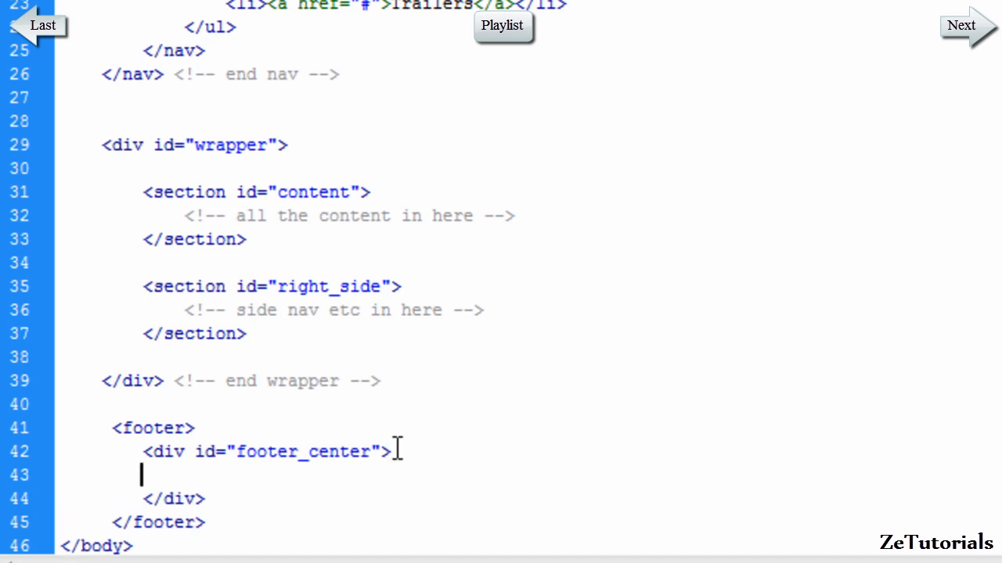
Start a <section id="social_links"> inside the footer_center div
type("<section id=\"")
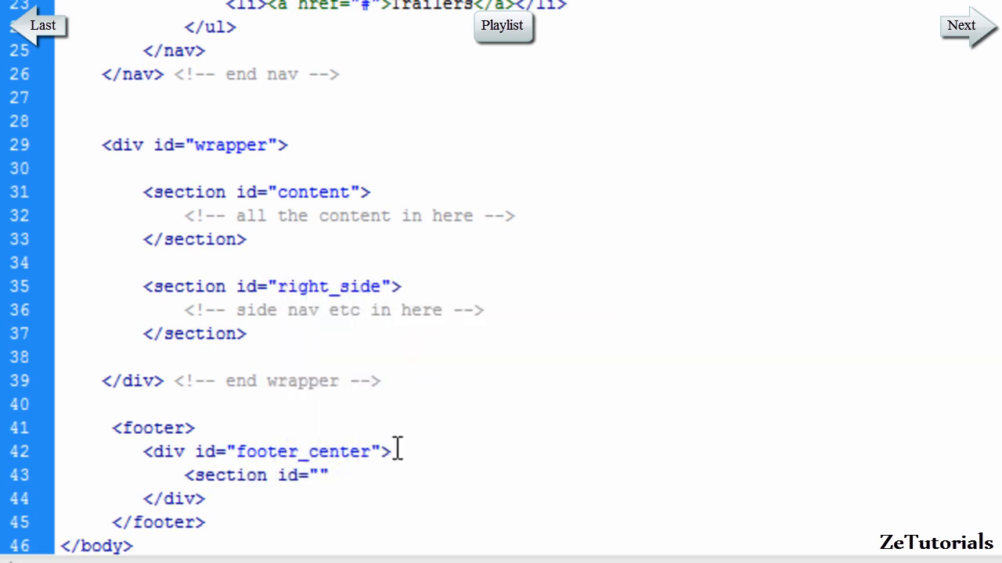
type(">")
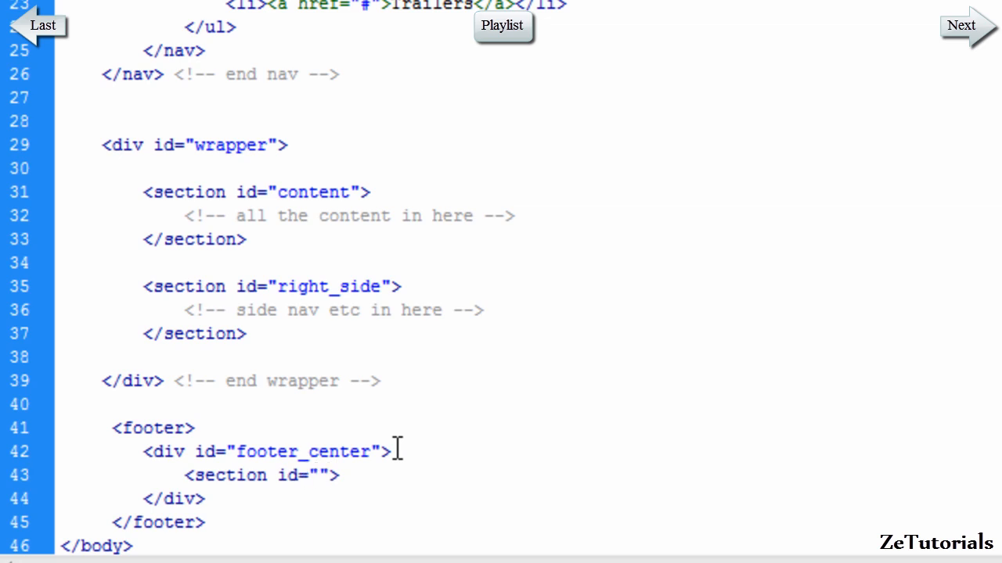
type("social_k")
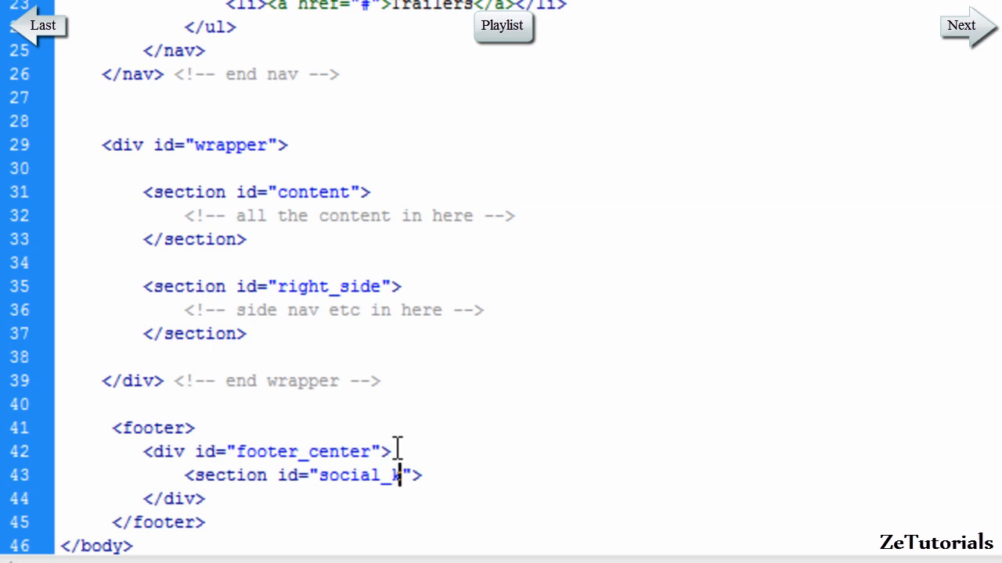
type("inks")
type("<section id=\"site_map\">")
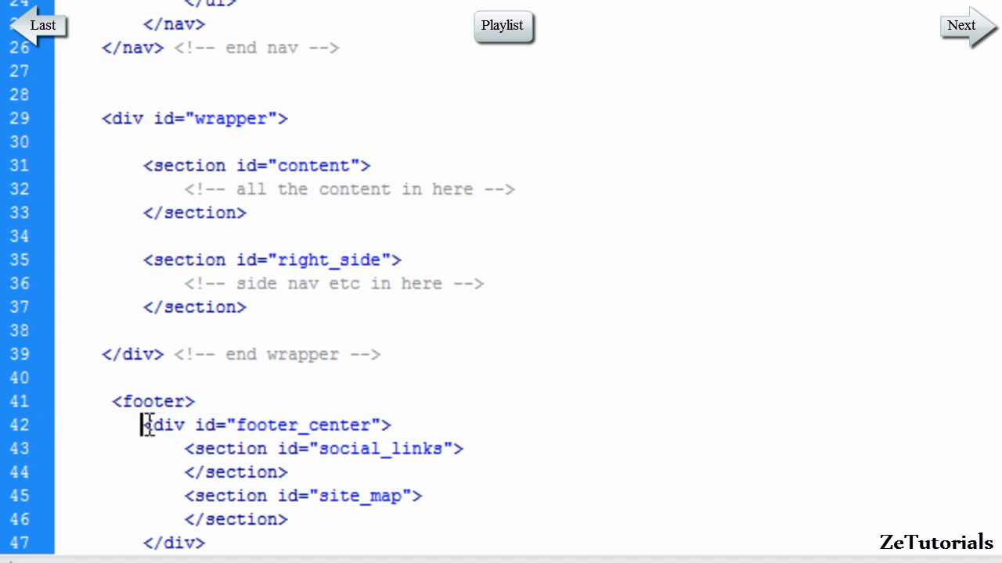
Separate the social_links and site_map sections with blank lines inside footer_center
double_click(152, 401)
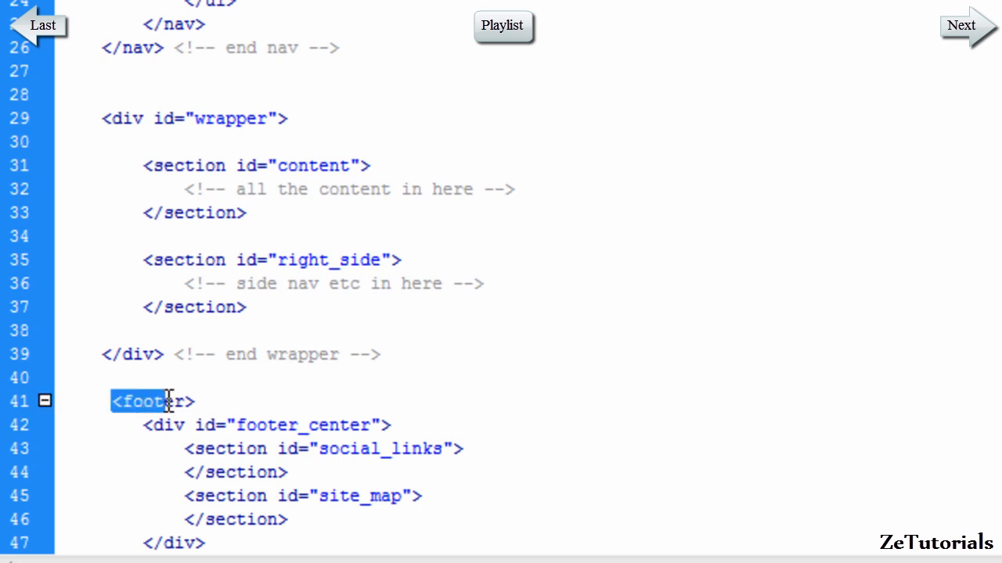
left_click(153, 401)
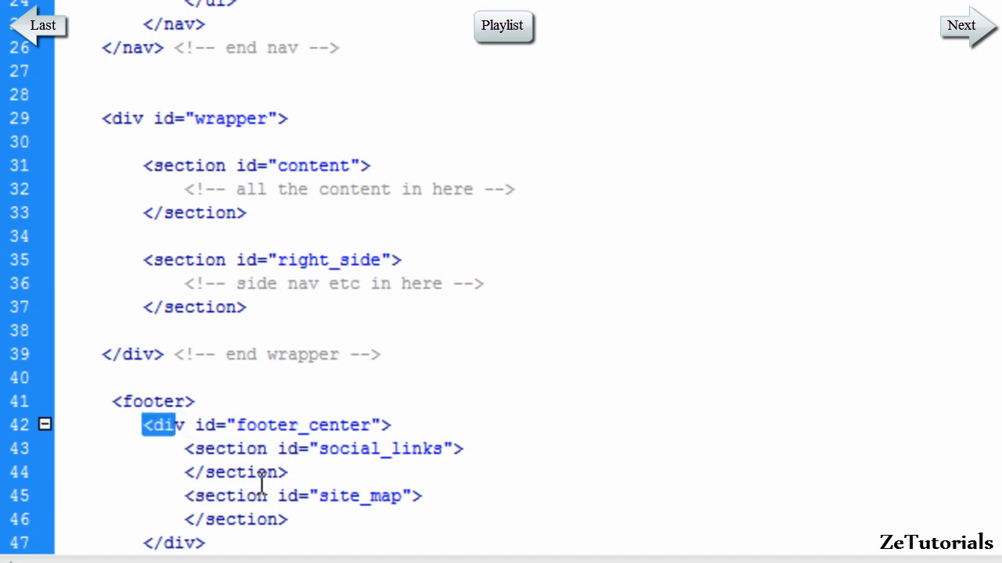
scroll("down", 3)
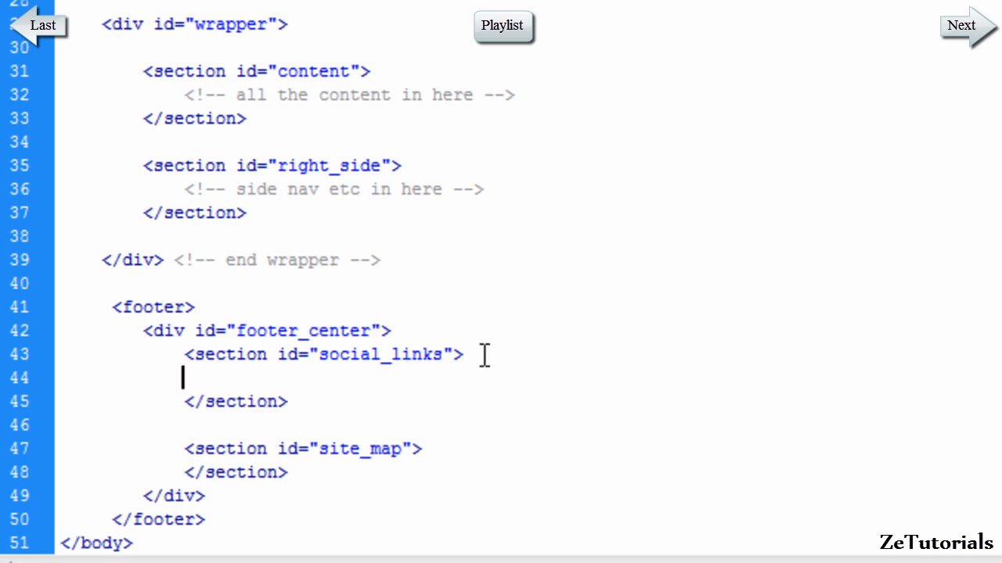
Add h3 headings "Connect With Us" in social_links and "Site Map" in site_map
type("<h3></h3>")
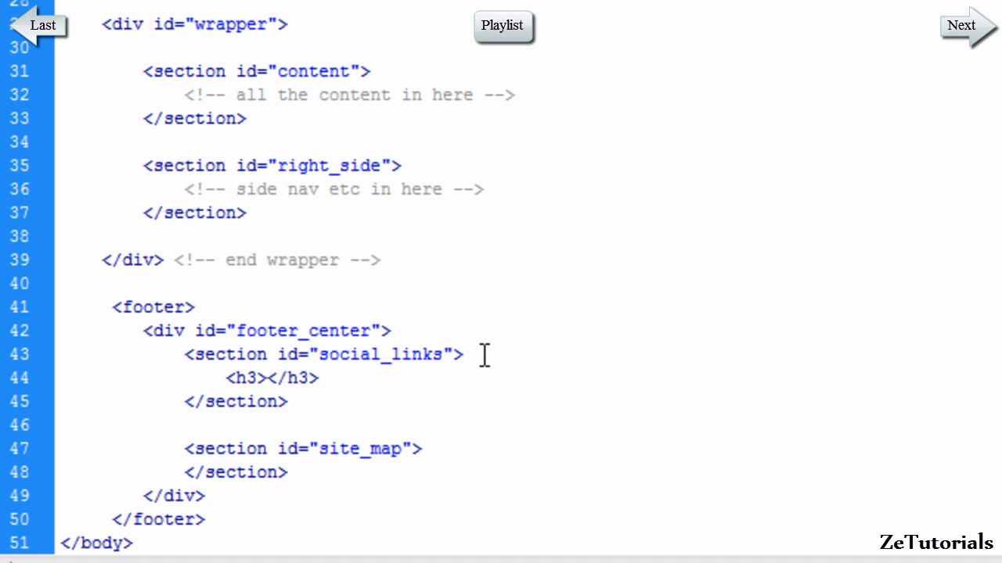
type("Connect With Us")
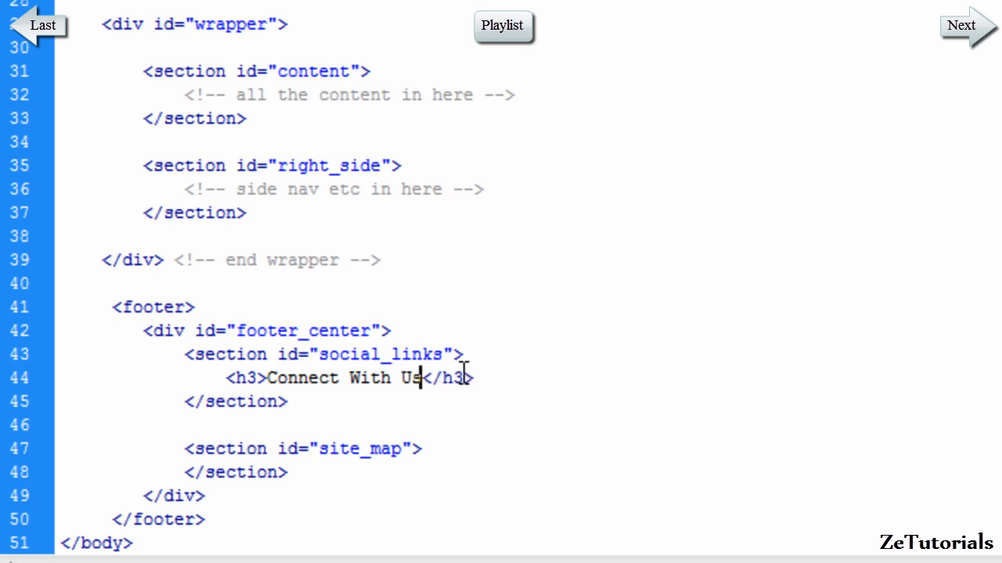
triple_click(328, 378)
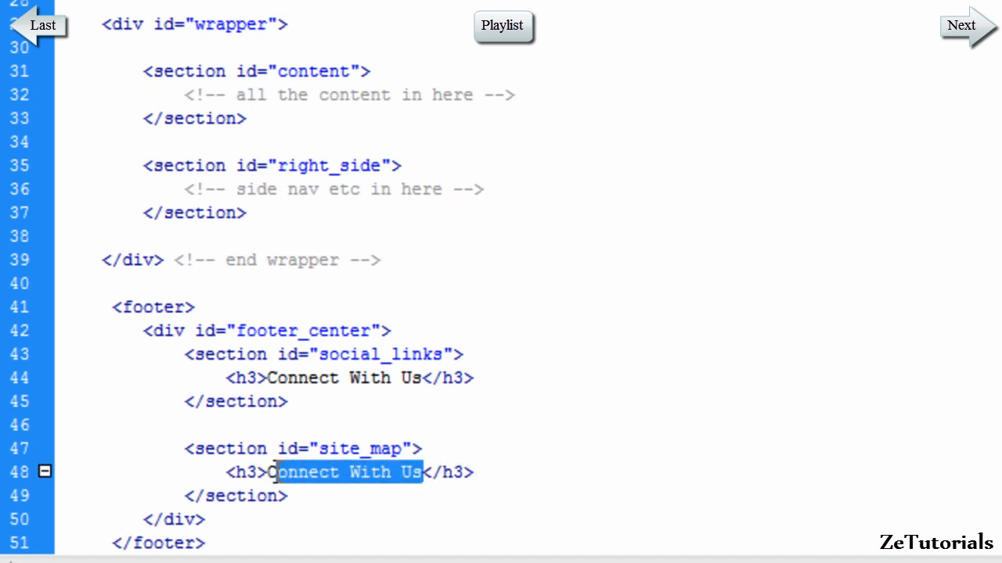
type("Ite </h3>")
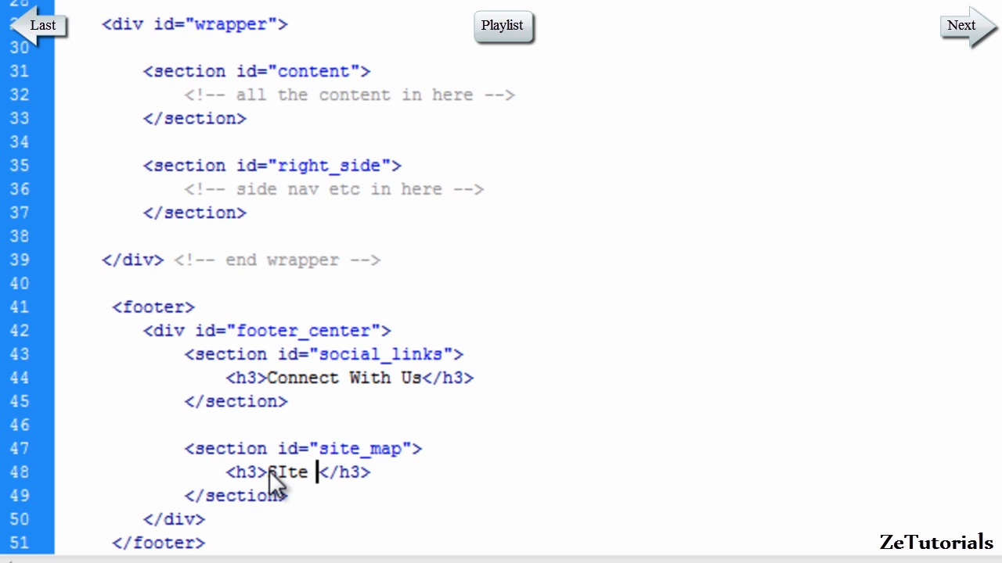
type("Map")
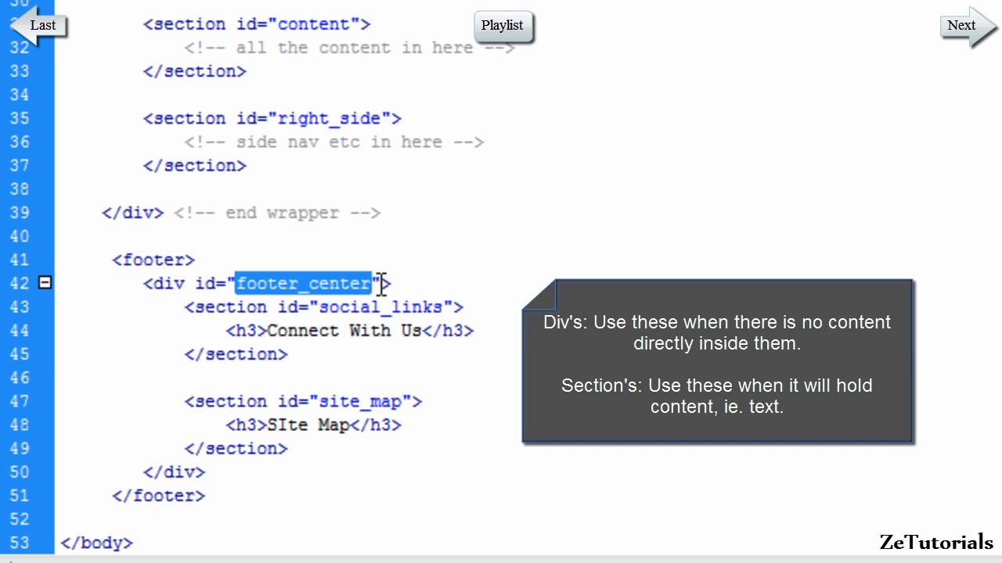
double_click(230, 307)
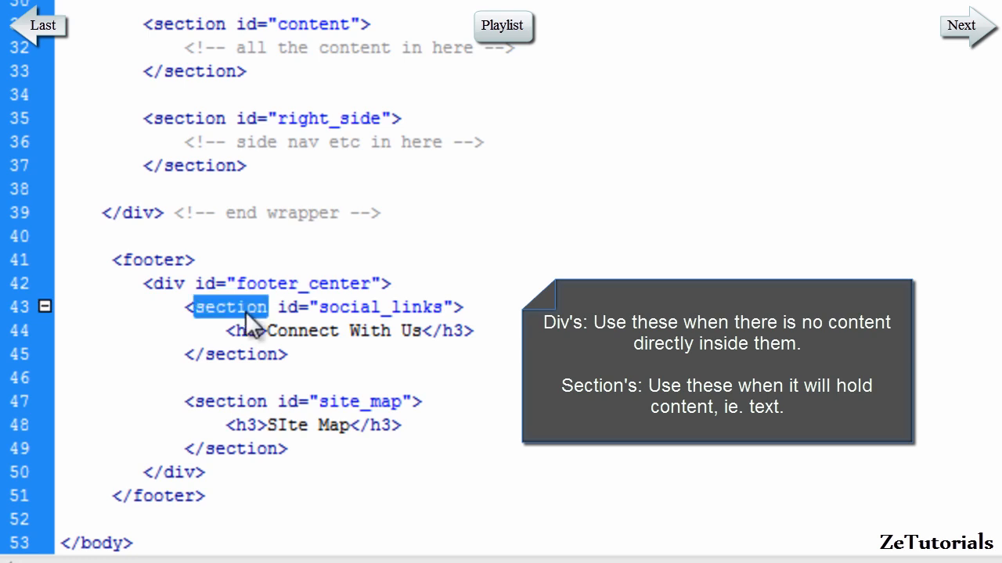
double_click(301, 331)
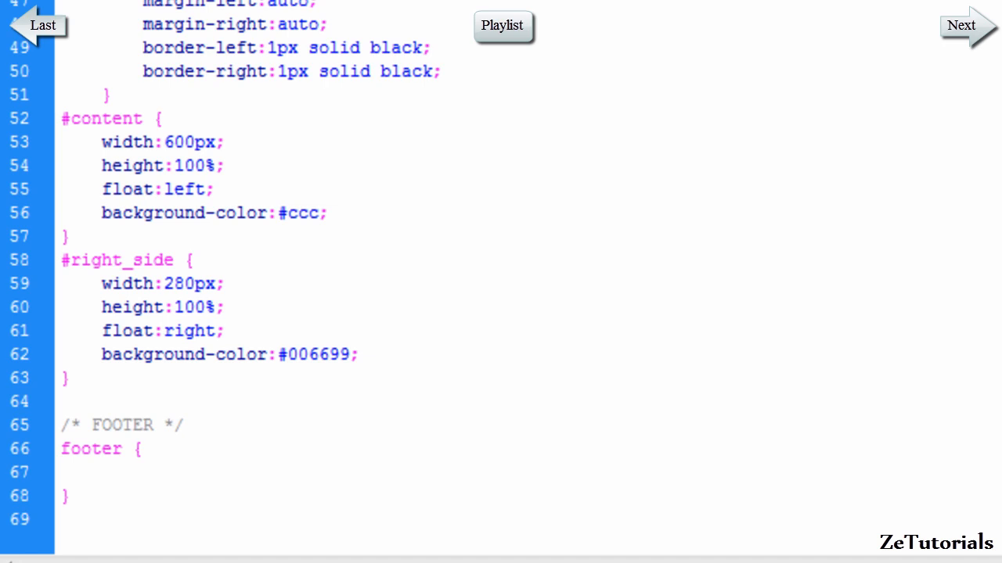
Add empty #footer_center, #social_links and #site_map rules to the CSS file
type("#")
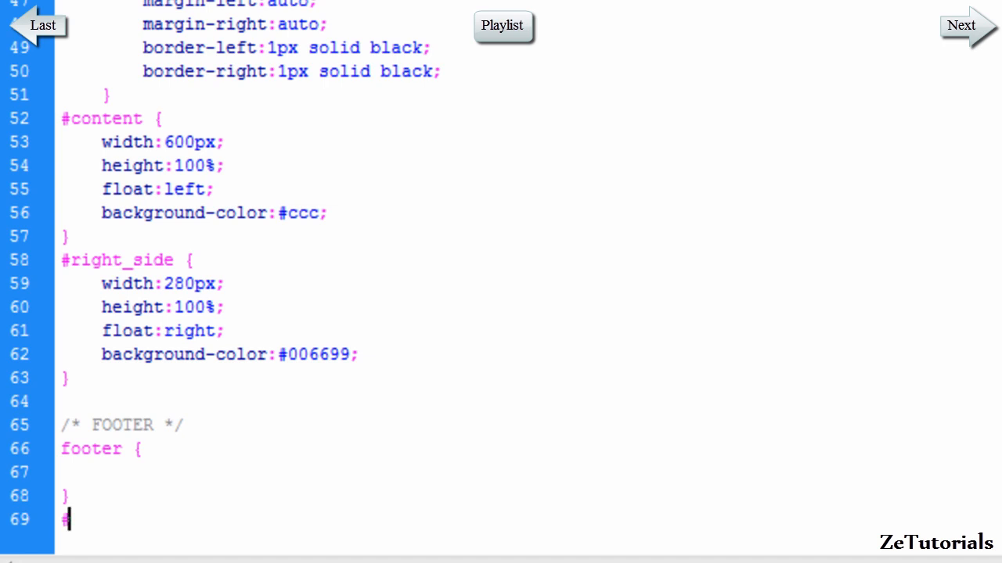
type("footer_cent")
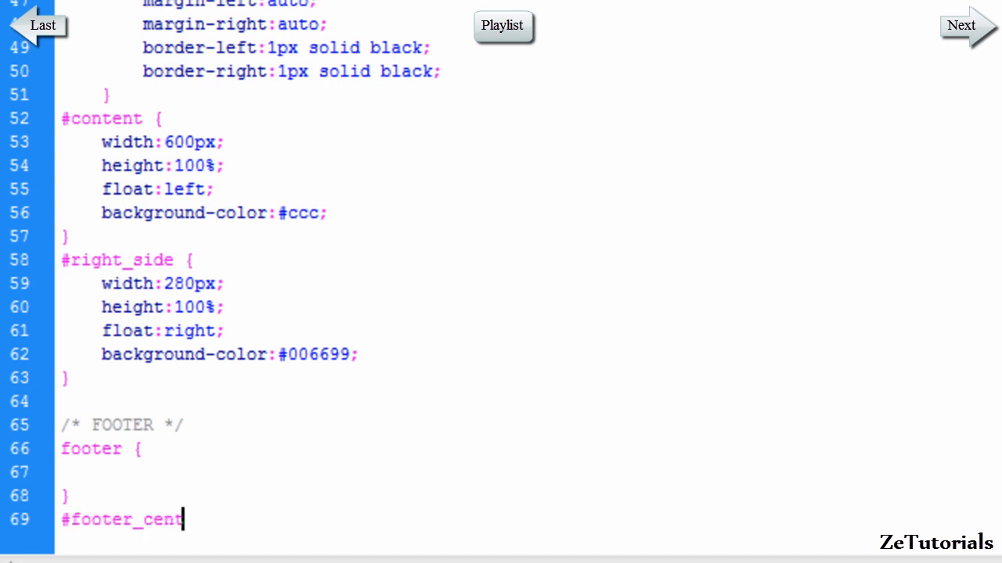
type("er {")
type("#")
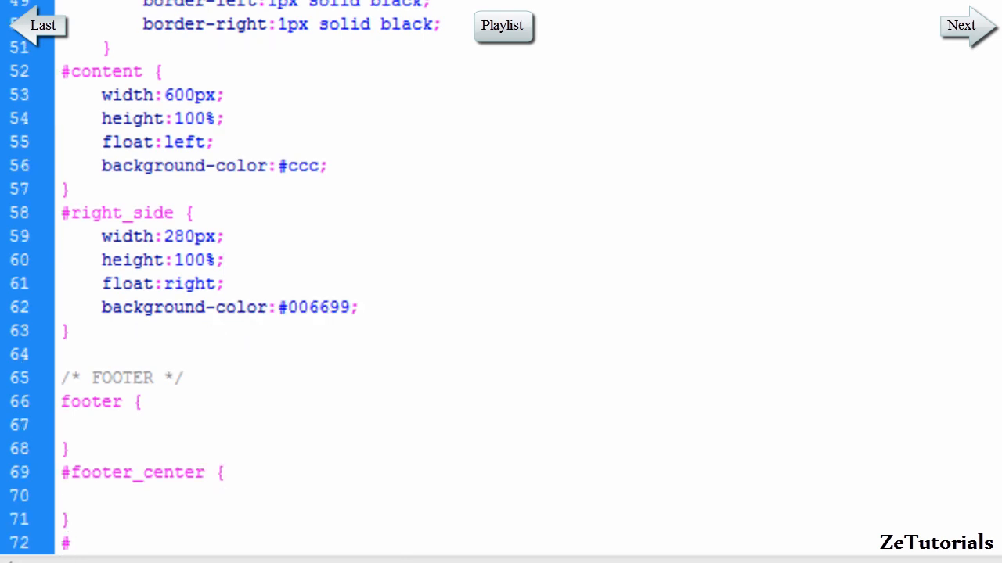
left_click(70, 543)
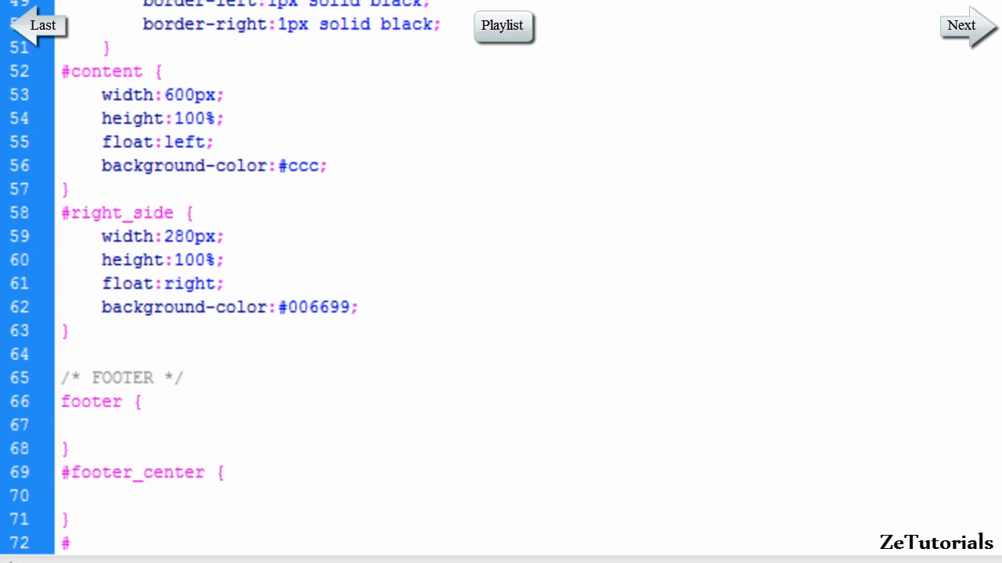
type("sc")
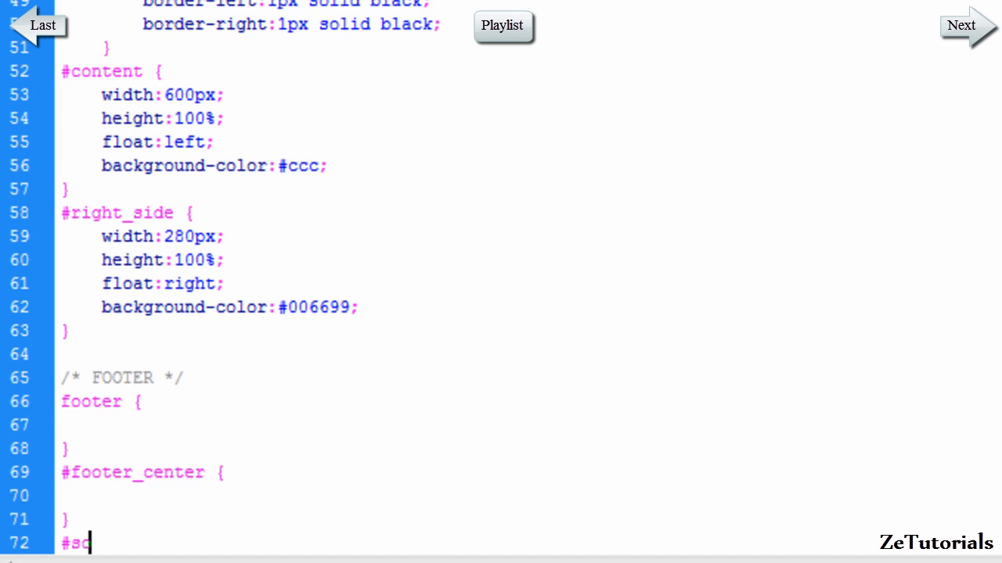
type("ocial_links {")
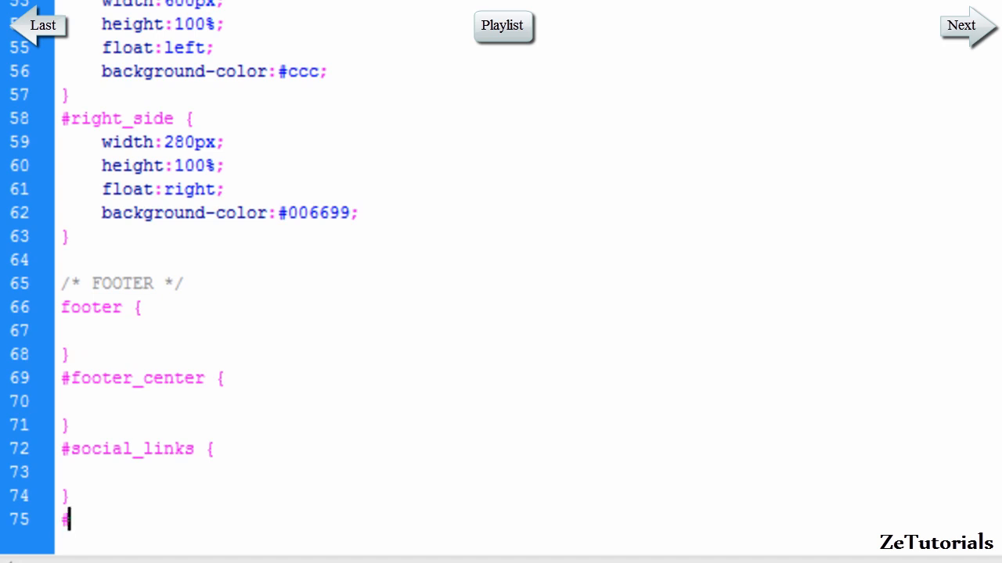
type("#sit")
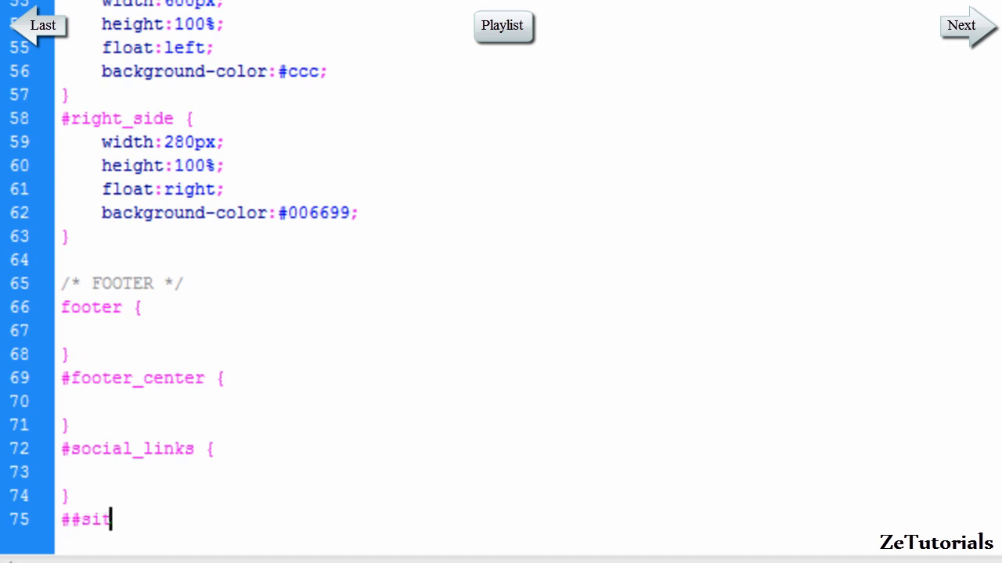
type("e_map {")
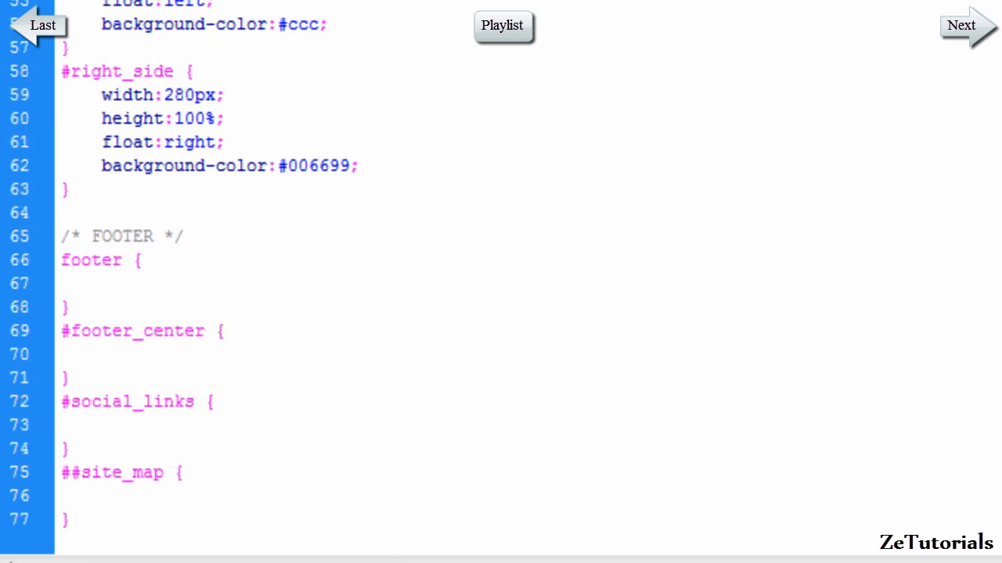
left_click(170, 452)
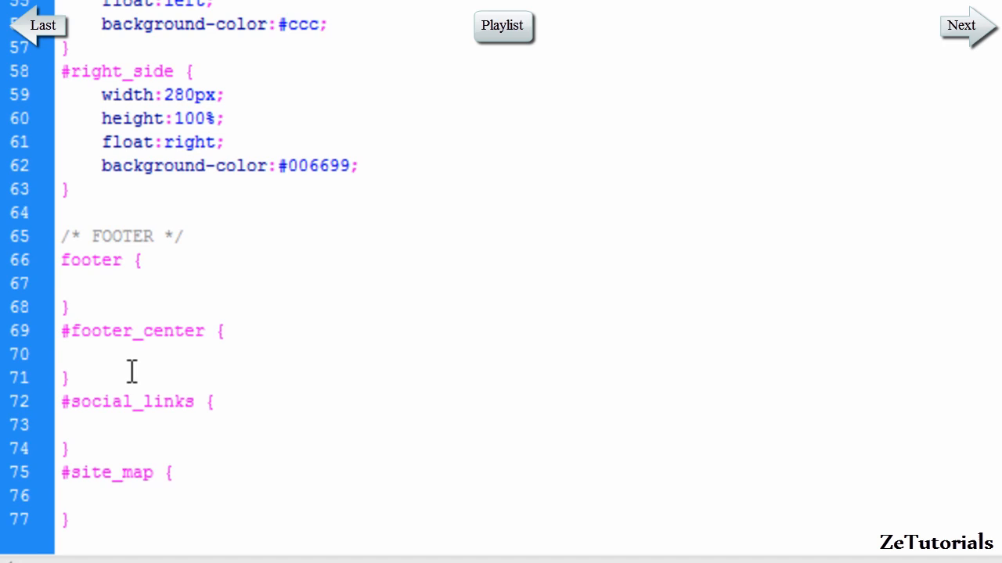
Give the footer rule 100% width, 170px height and a #e7e7e7 background colour
left_click(99, 283)
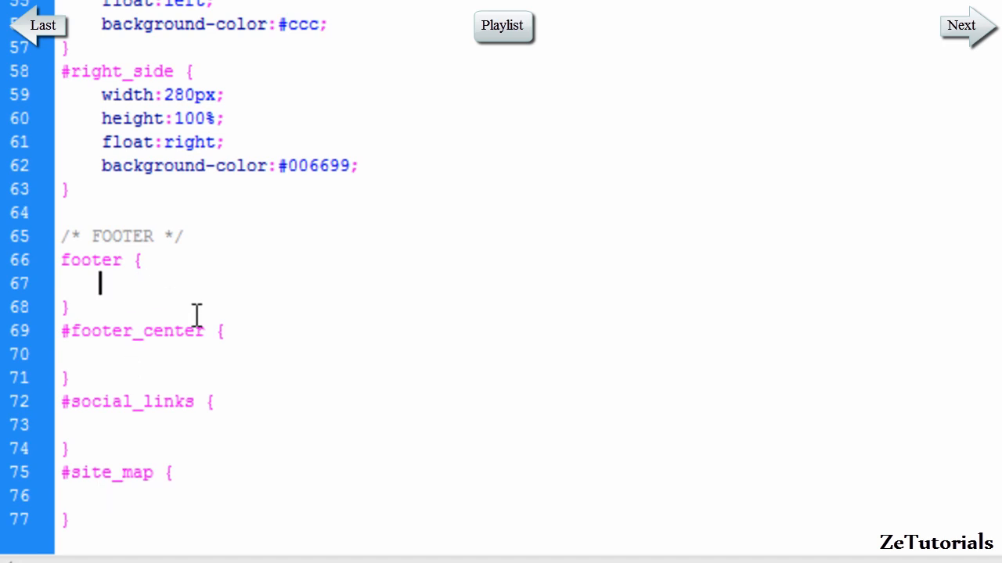
type("widt")
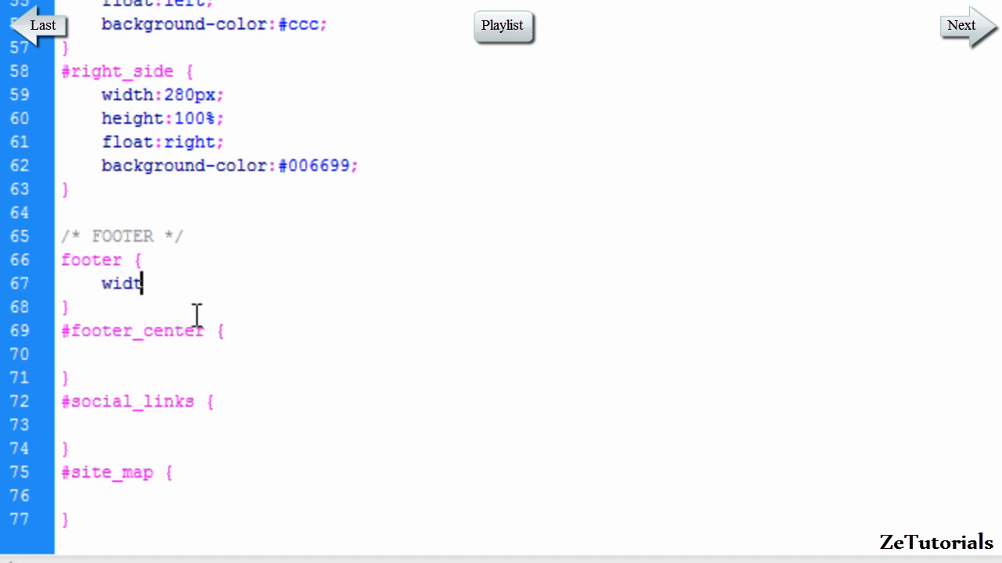
type(":100%;")
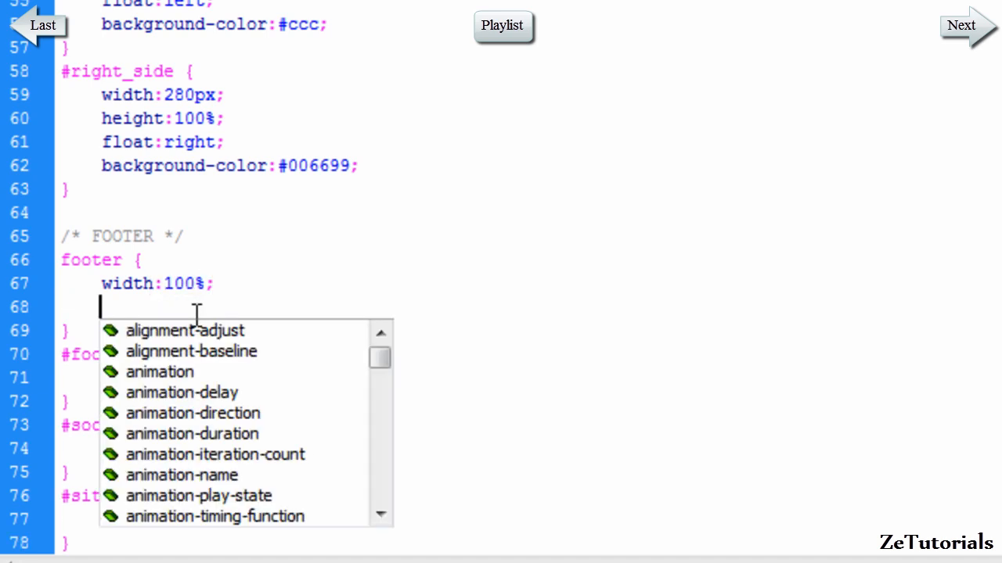
type("height:")
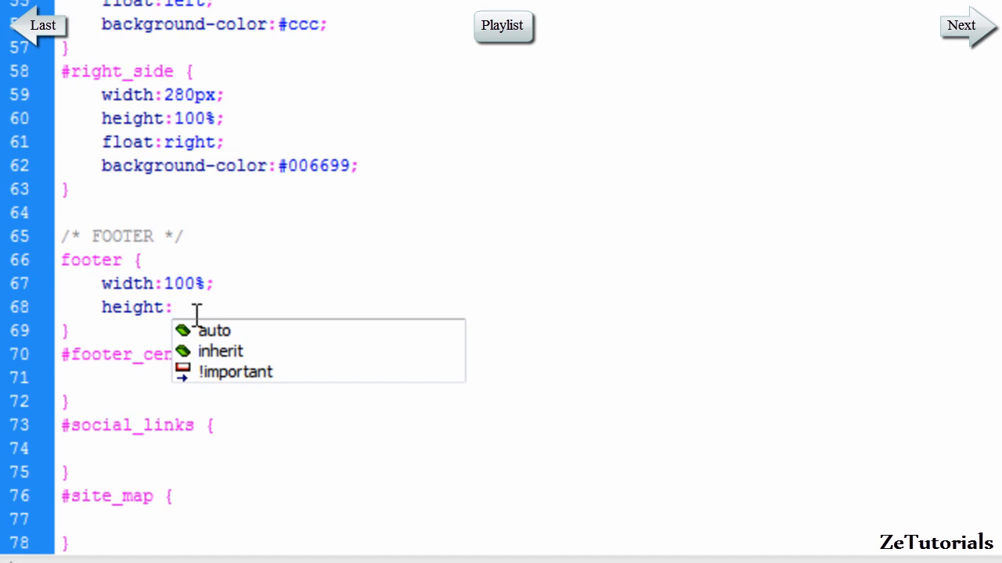
type("170")
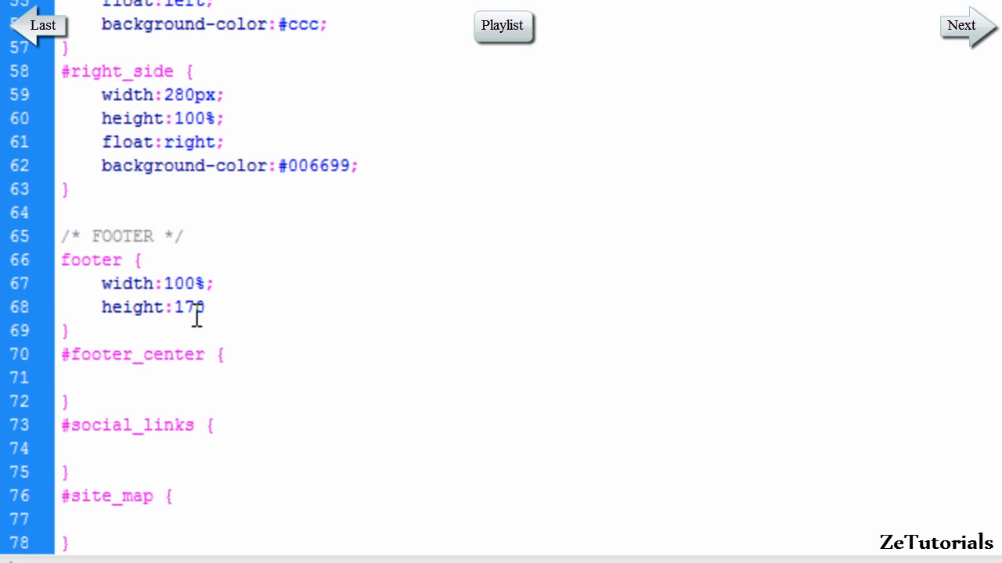
type("px;")
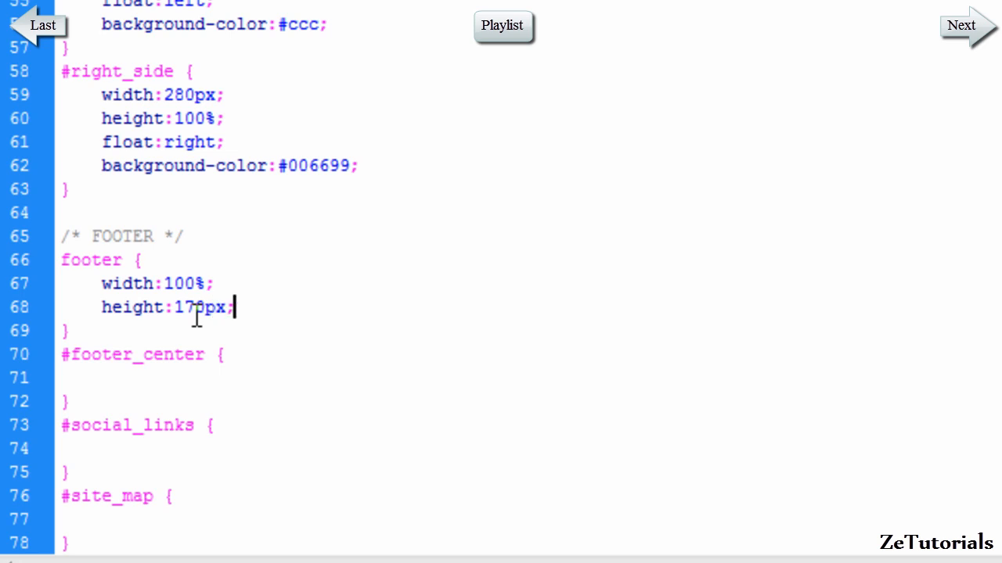
type("background-color:#e7e7e7;")
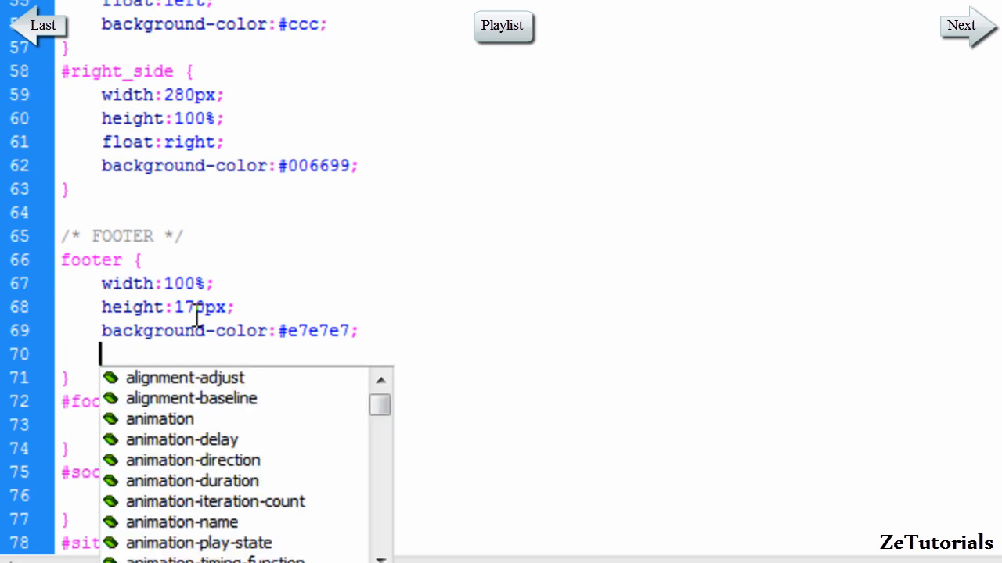
Add a 1px solid black top border to the footer rule
type("border-top:")
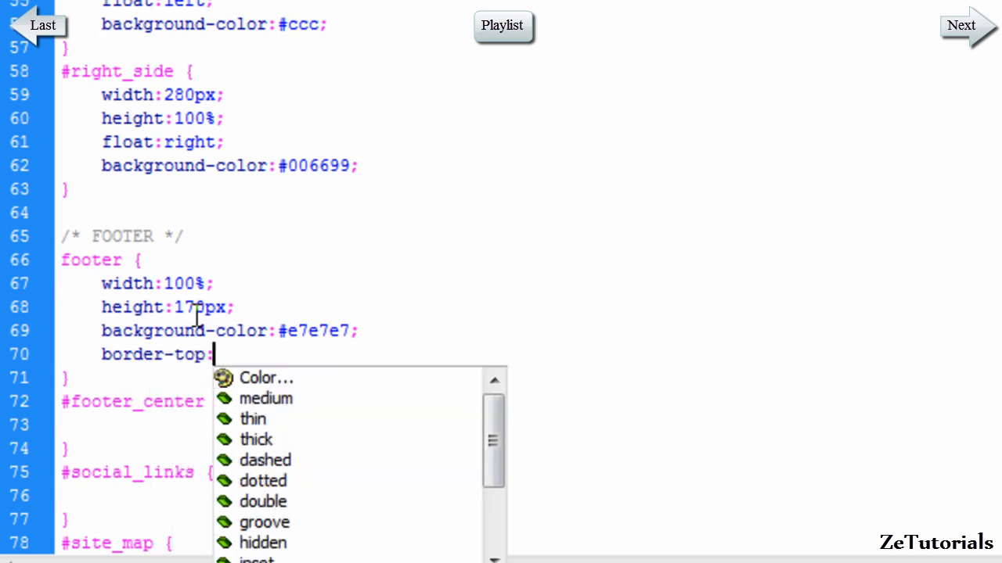
type("1px solid")
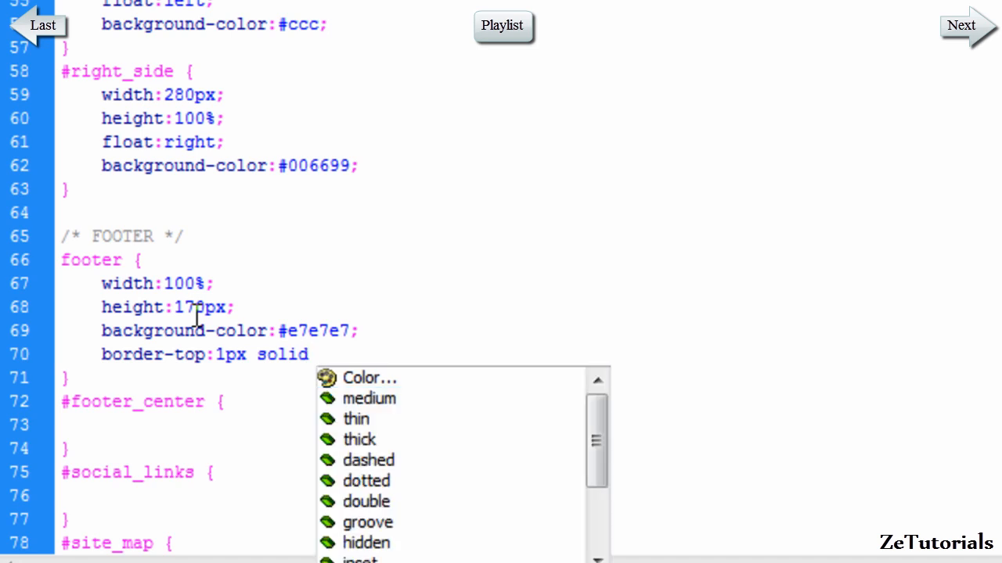
type("black")
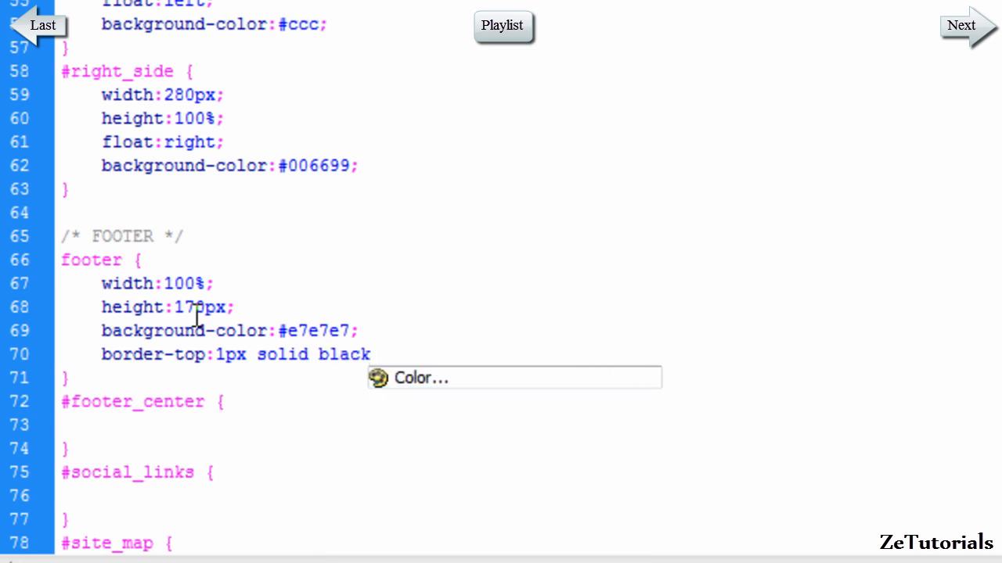
type(";")
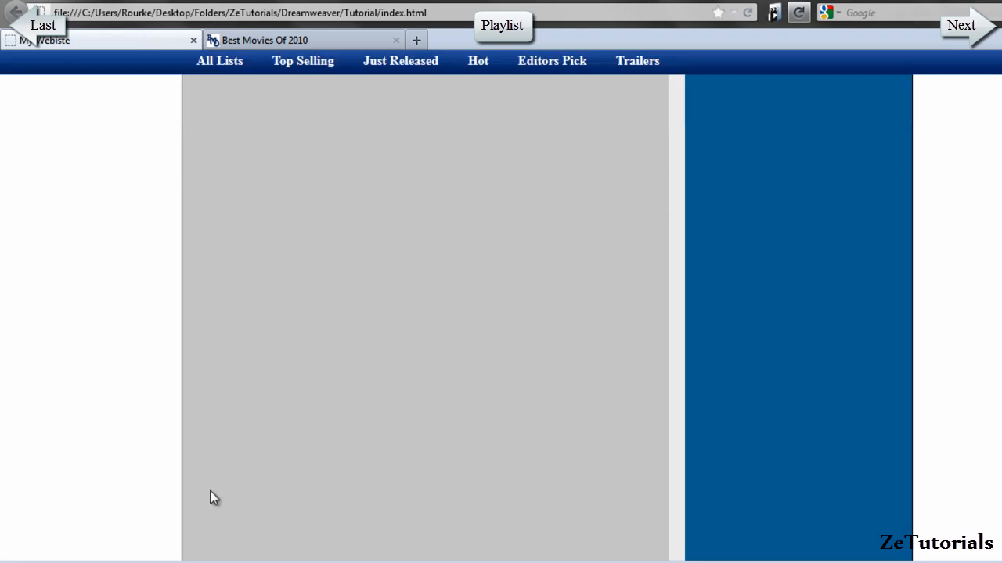
Scroll down in Firefox to inspect the new light grey footer
scroll("down", 3)
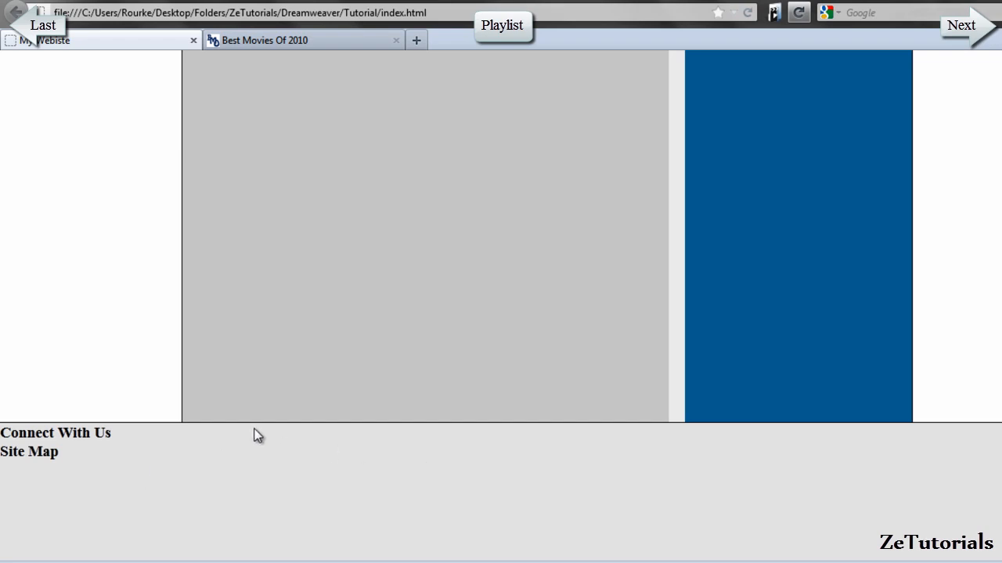
mouse_move(151, 446)
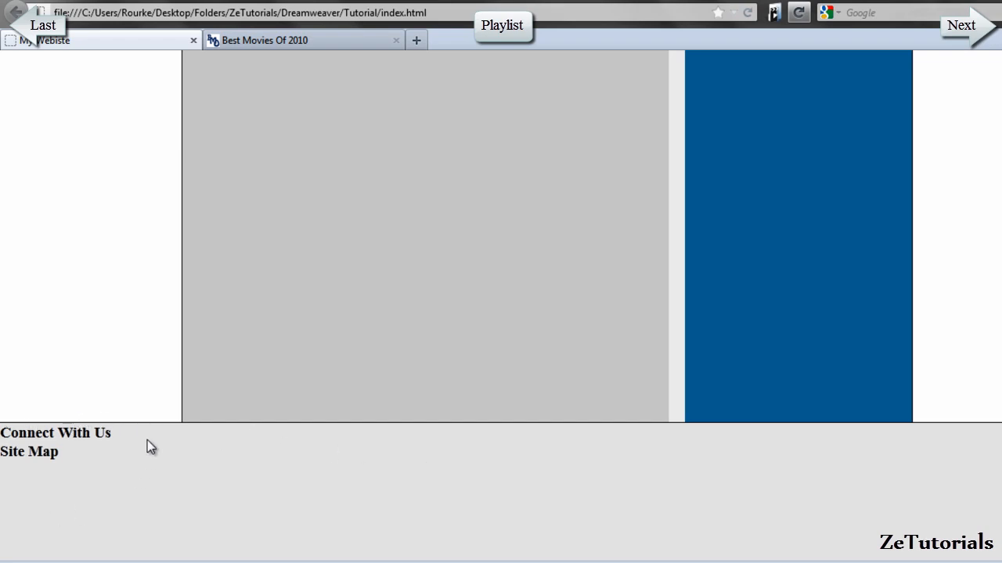
mouse_move(152, 430)
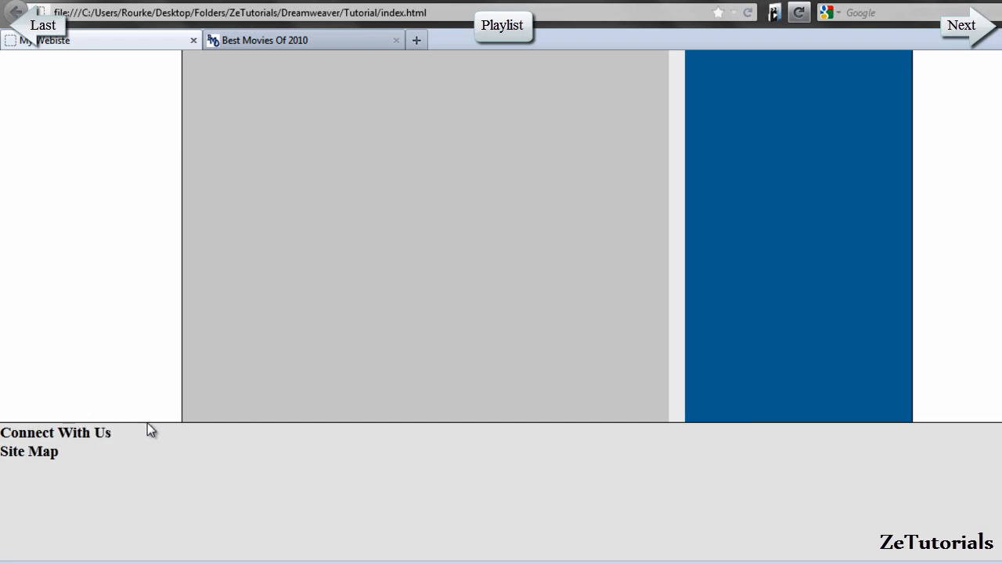
mouse_move(6, 483)
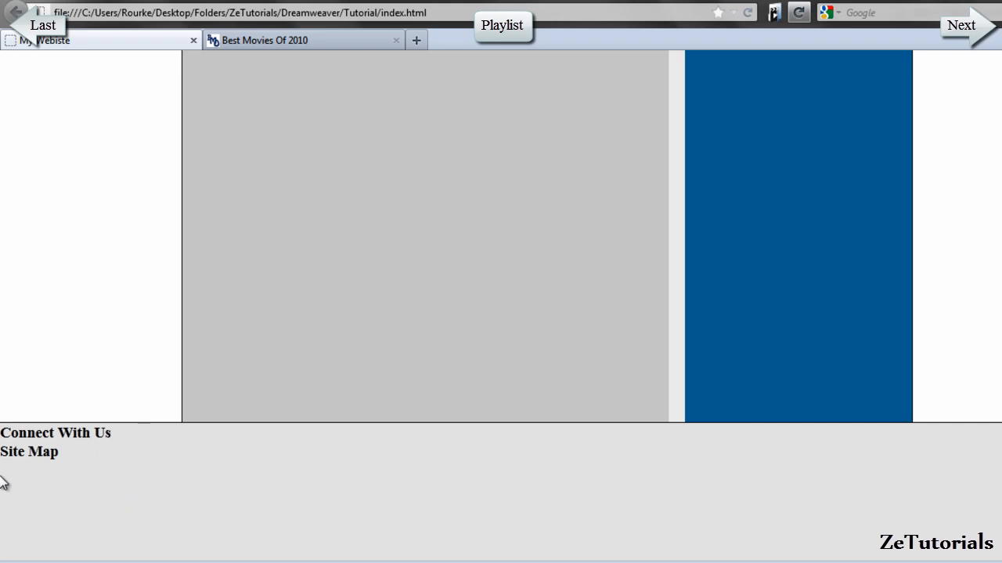
mouse_move(132, 468)
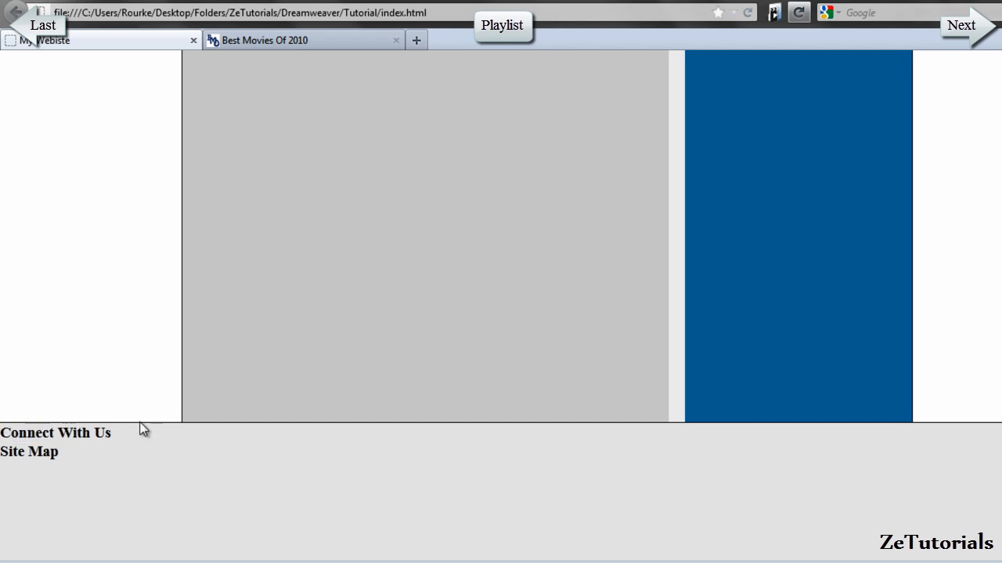
mouse_move(701, 381)
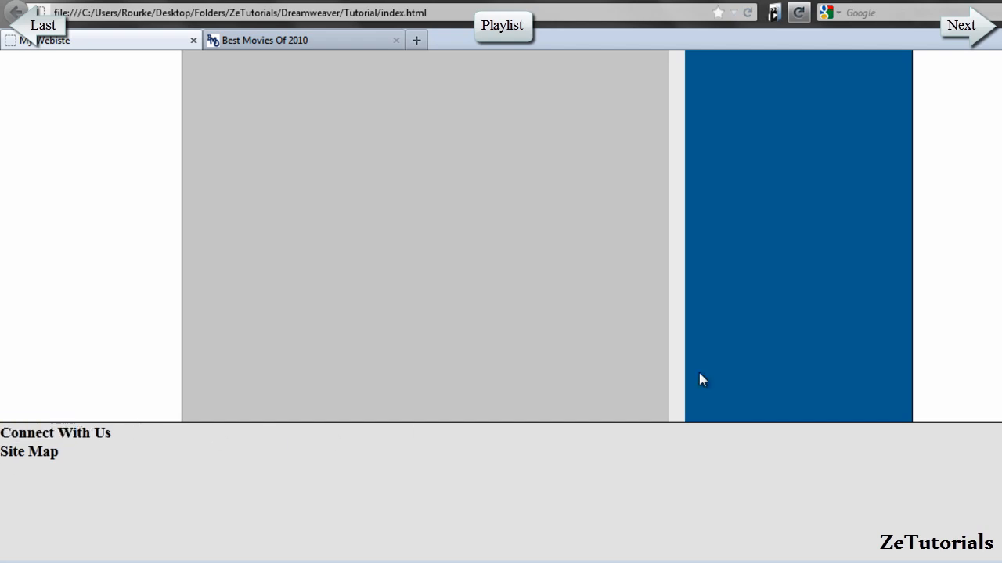
mouse_move(82, 469)
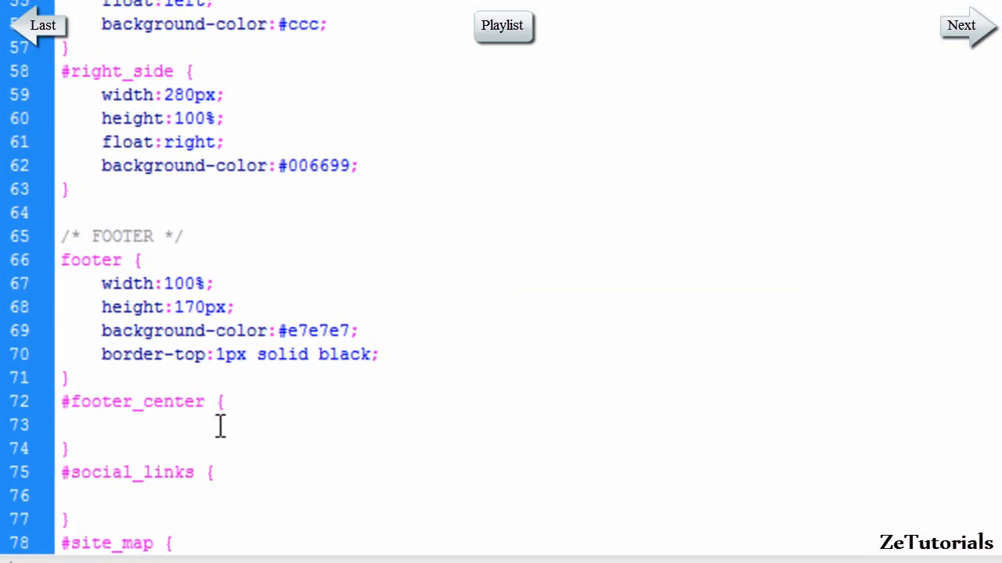
Give #footer_center width 900px with auto left and right margins, and begin a height property
left_click(100, 425)
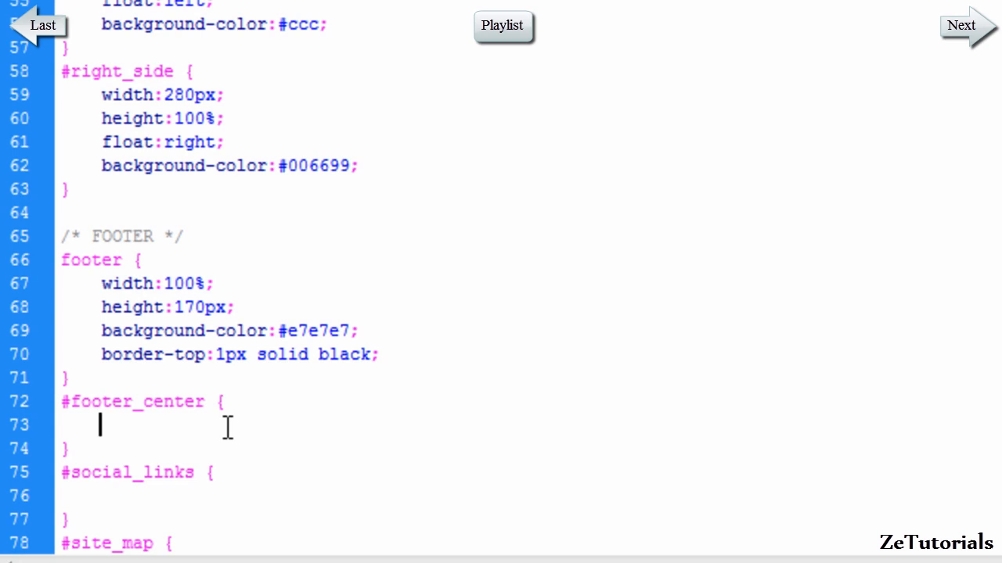
type("width:")
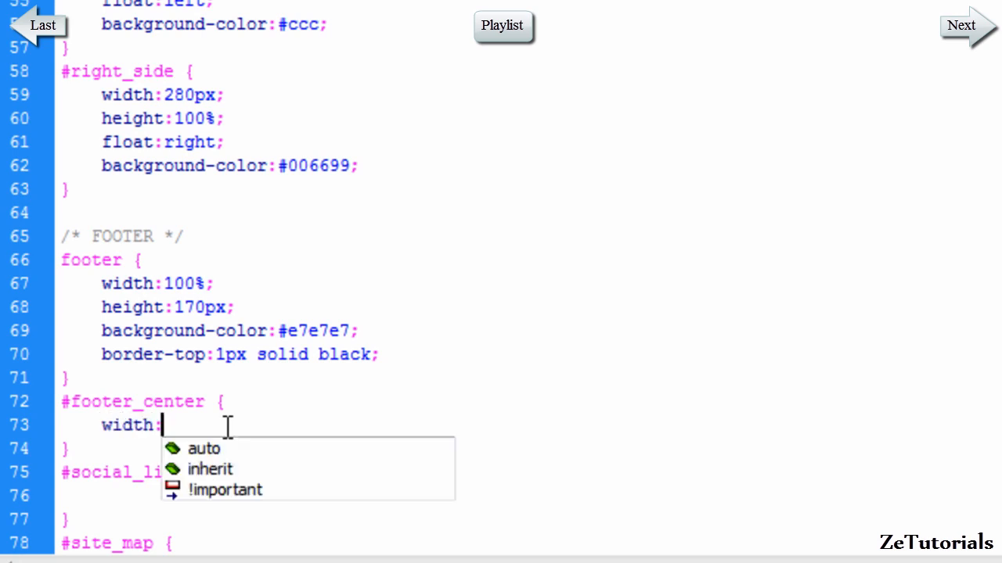
type("900px")
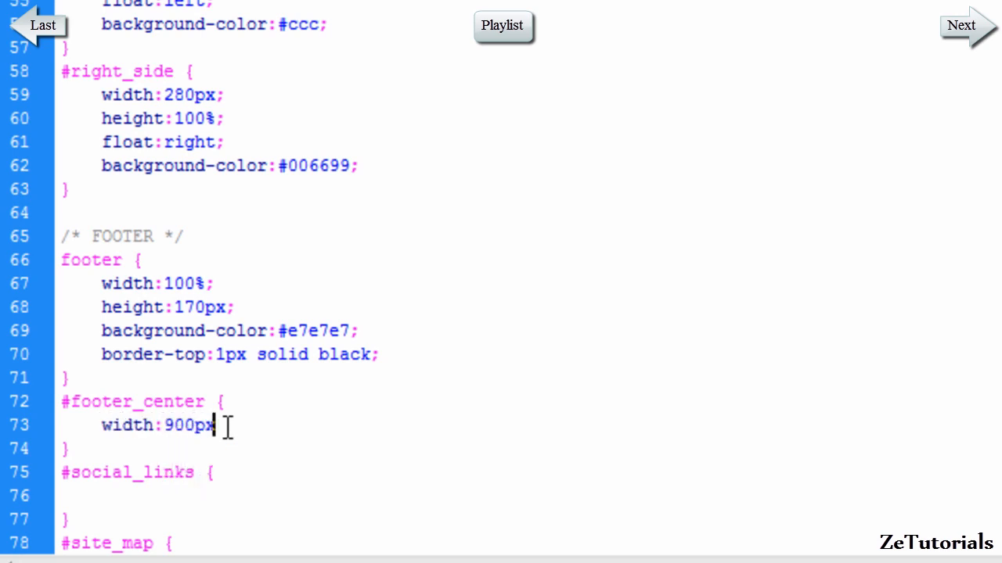
type("mar")
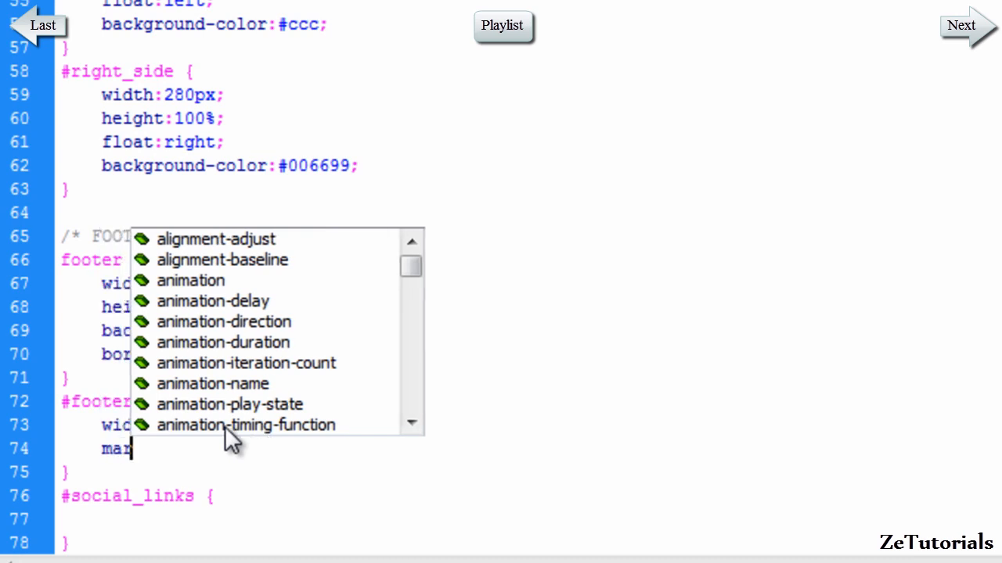
type("margin-left")
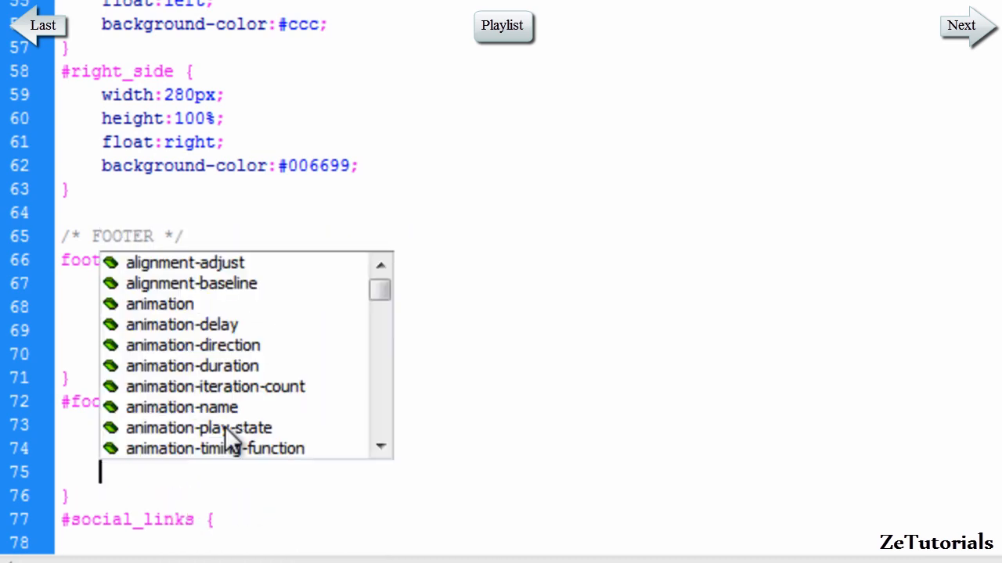
type("margin")
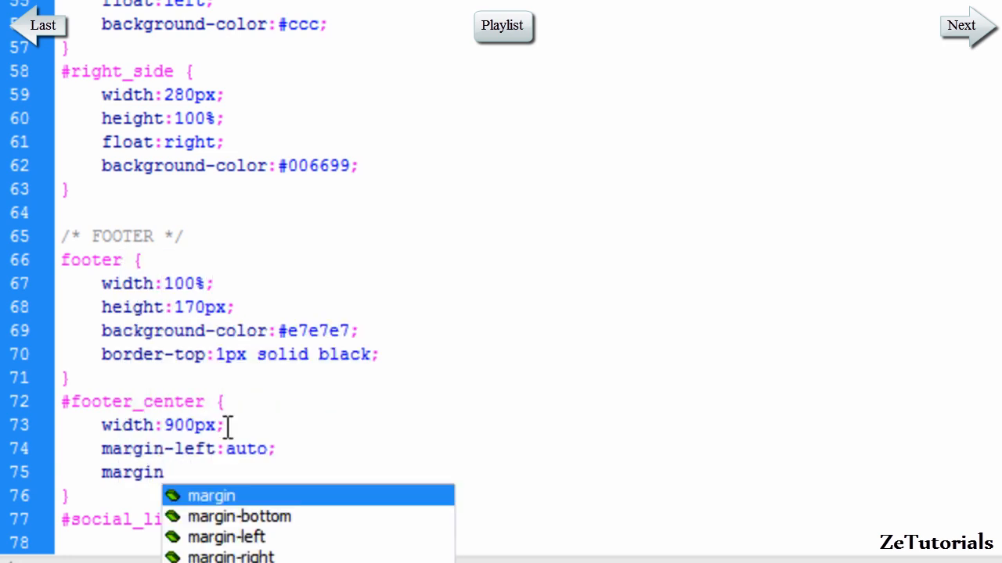
type("-r")
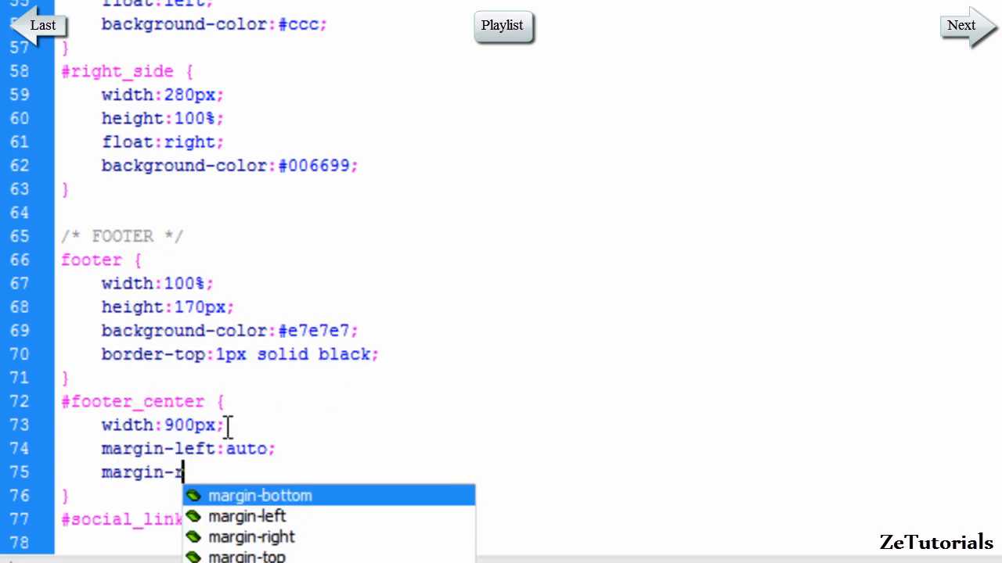
type("ight:auto;")
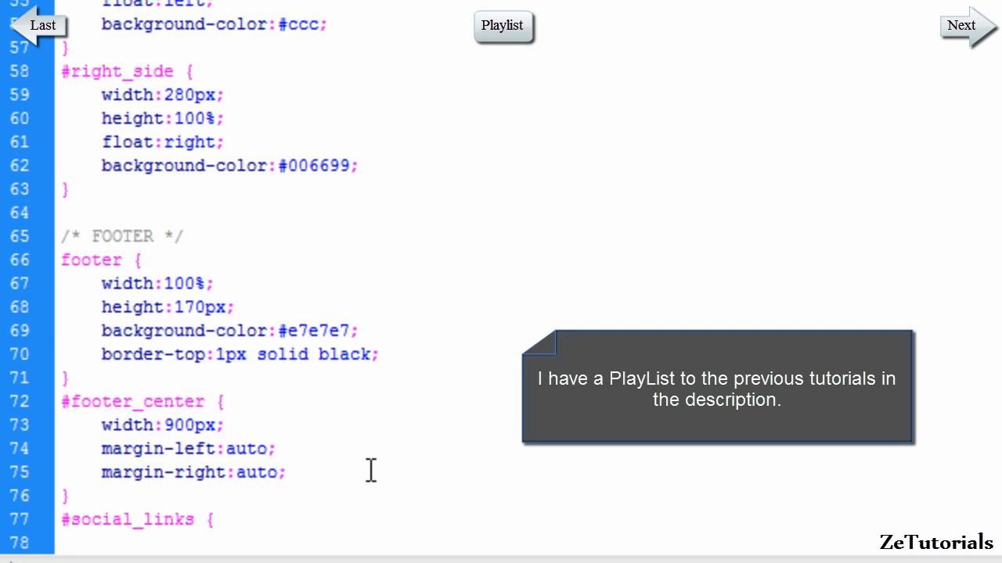
type("height:")
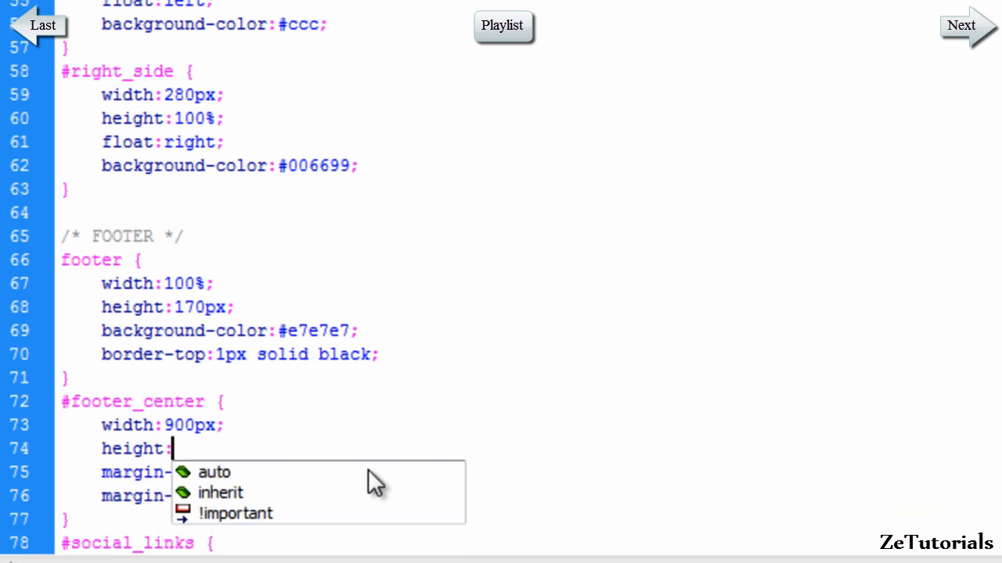
Set #footer_center height to 145px and begin a 1px dotted bottom border
type("1")
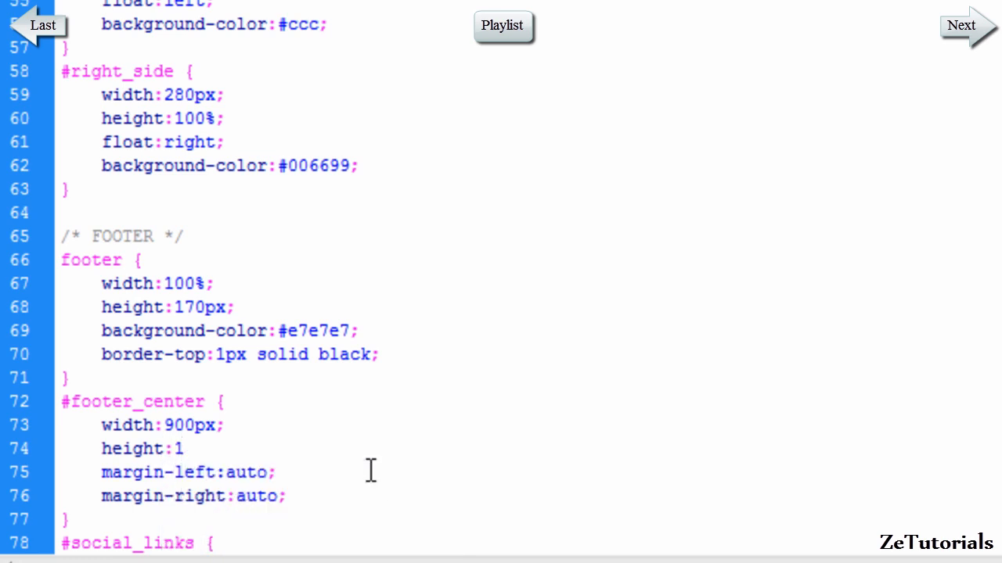
type("45px;")
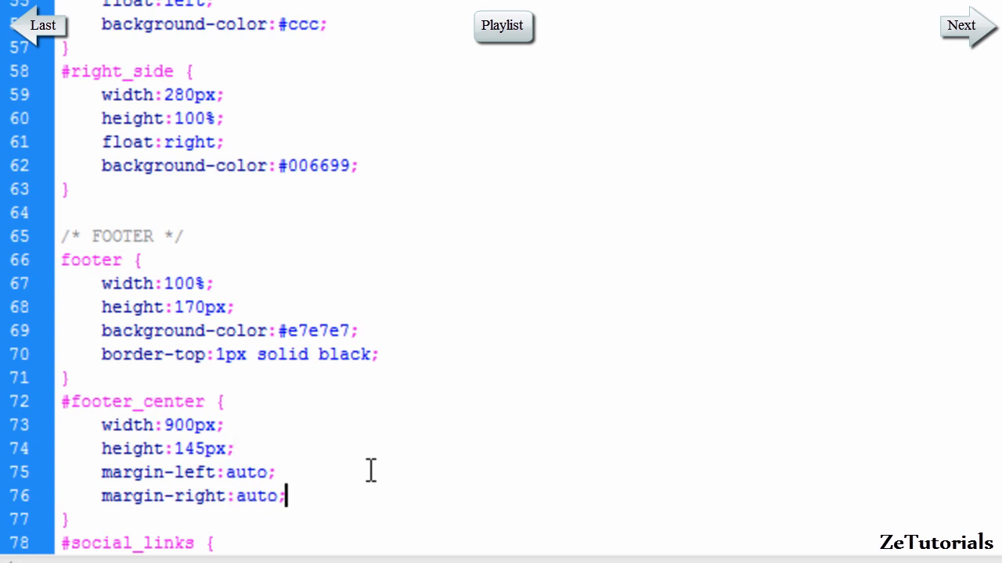
type("border-bottom:1px")
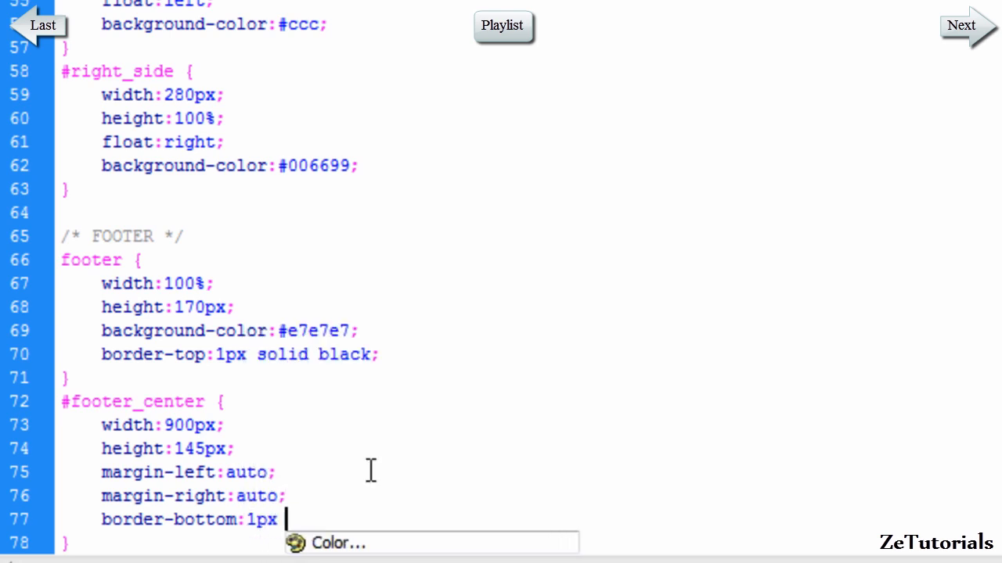
type("dotted")
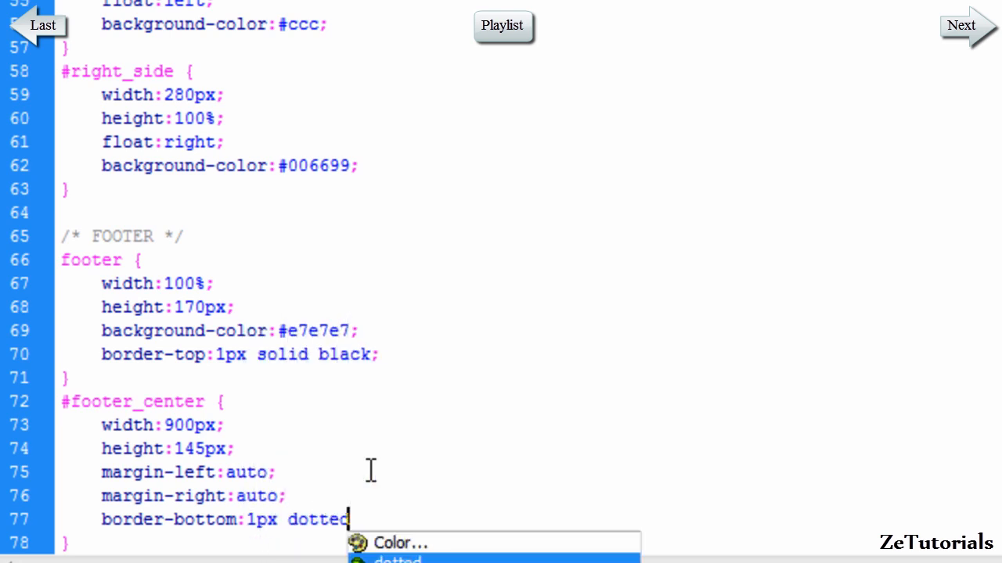
left_click(398, 542)
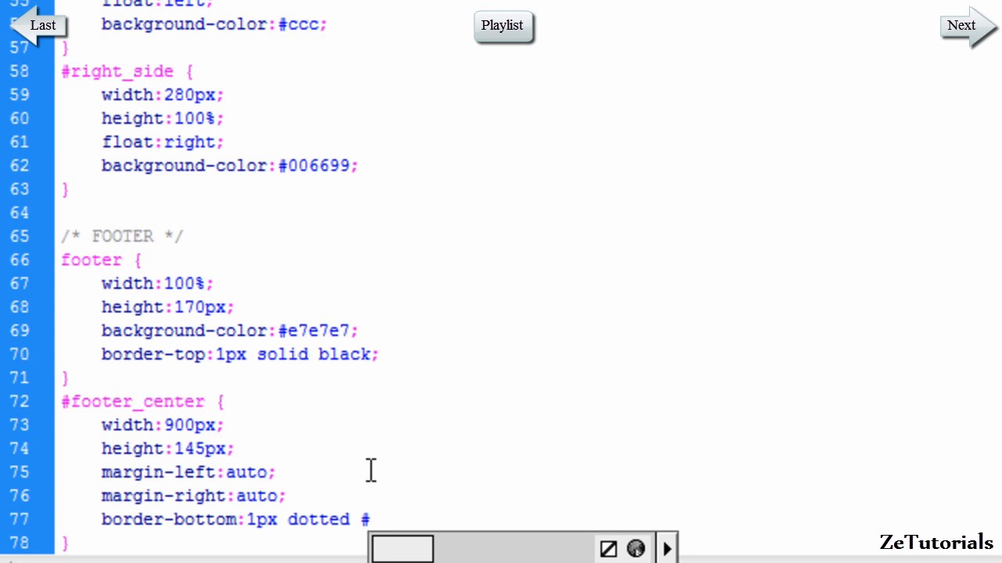
Give the dotted bottom border the light grey colour #eee
type("#ccc;")
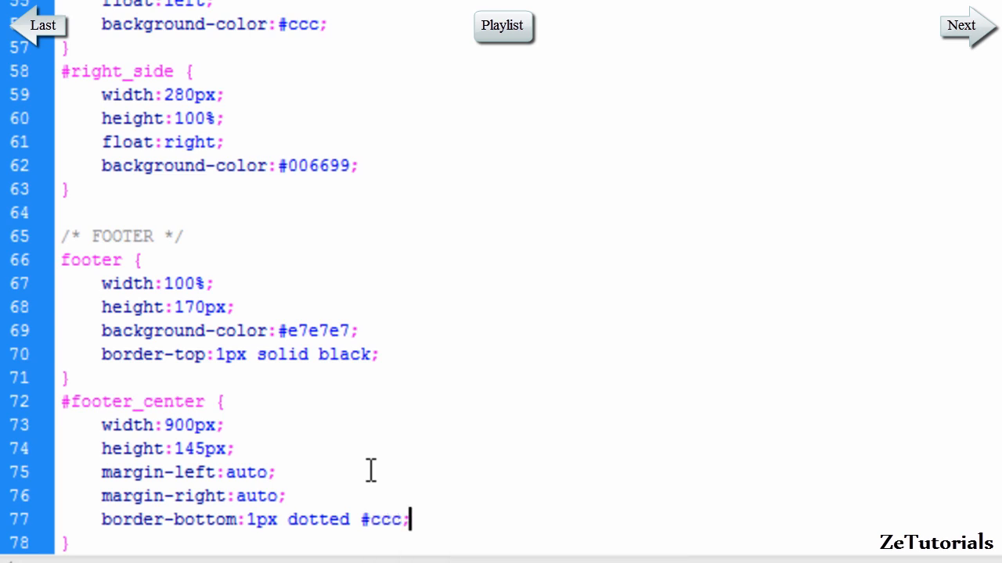
type("eee")
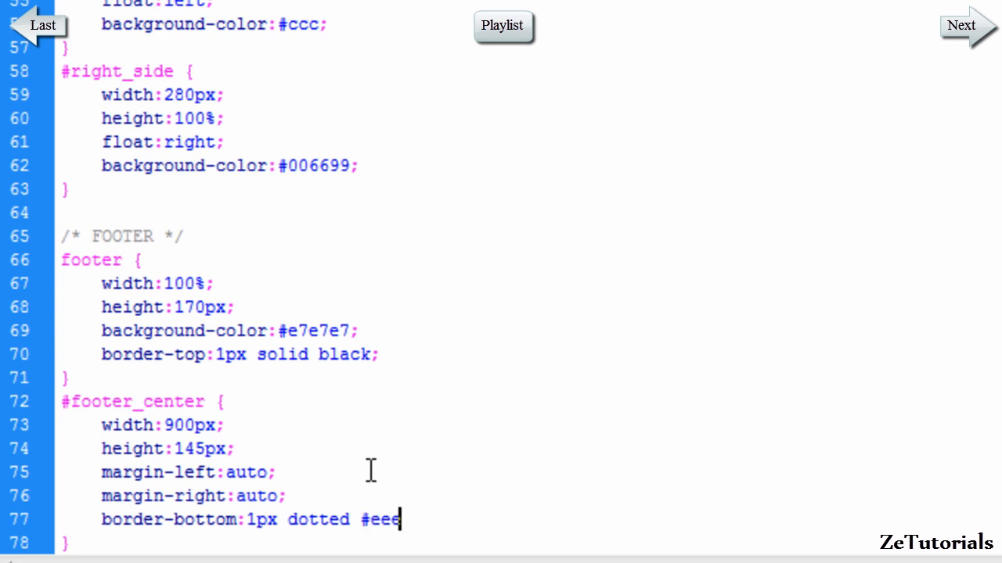
key("Backspace")
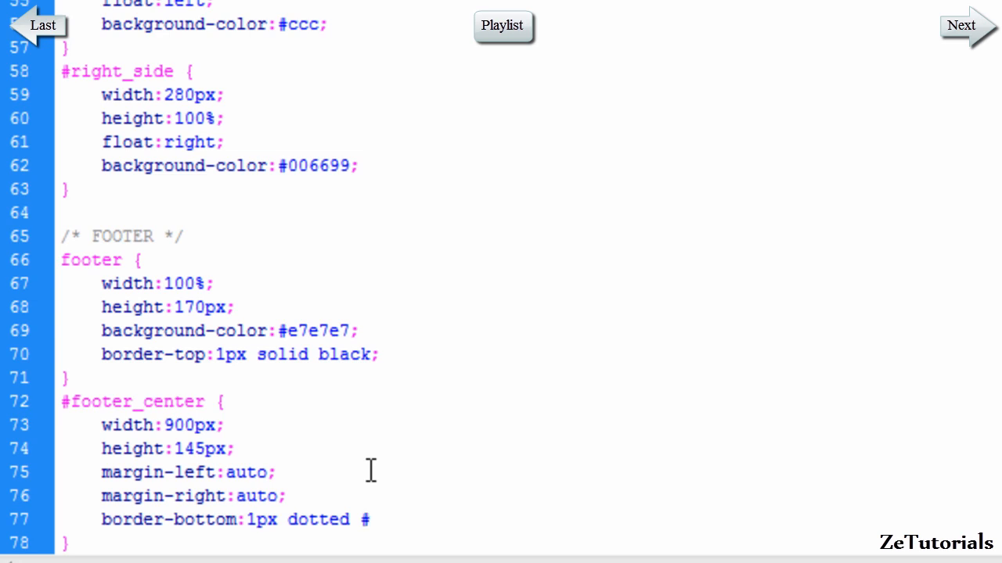
type("eee;")
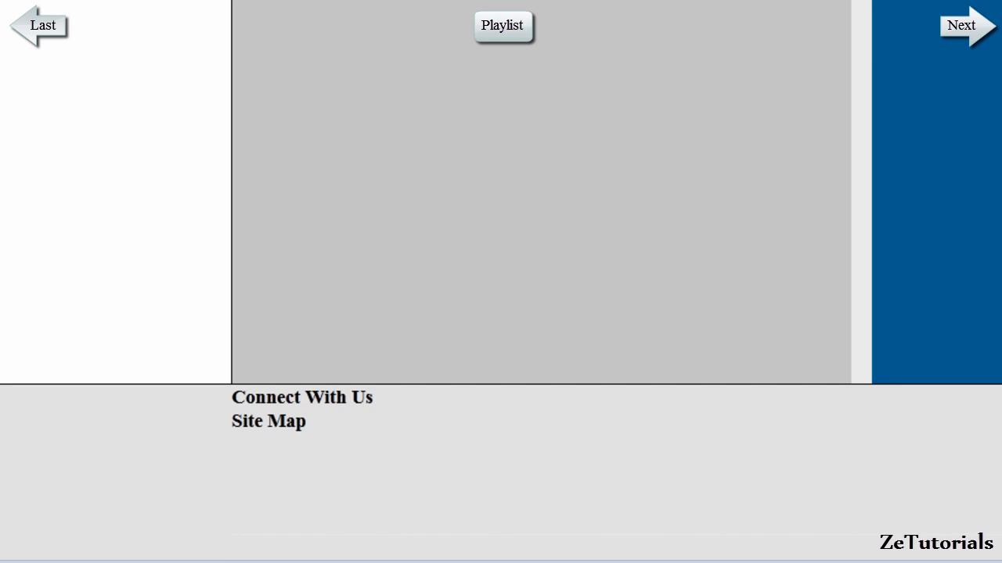
mouse_move(879, 386)
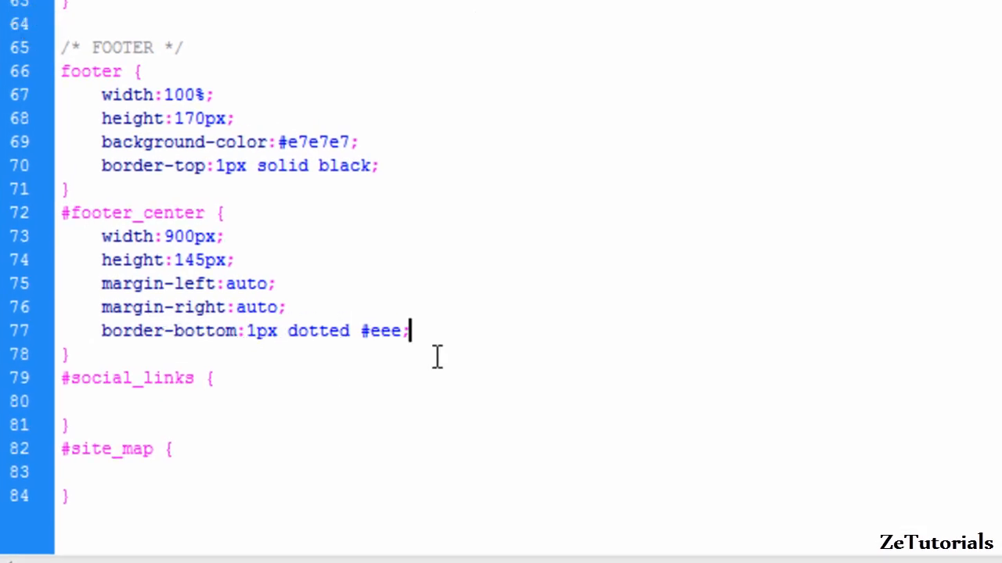
Select the #eee border colour value to replace it with #333
double_click(382, 331)
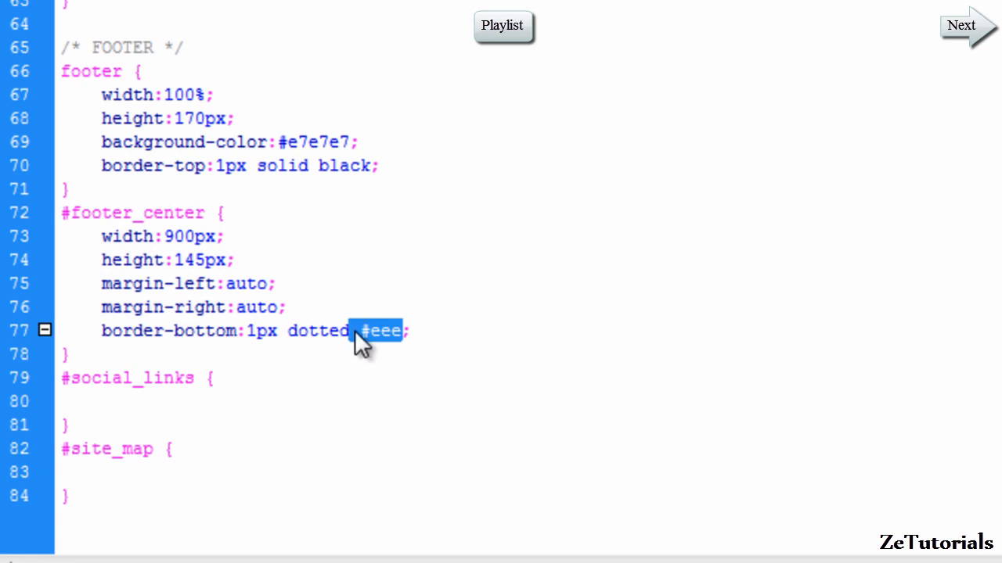
left_click(382, 331)
type("333")
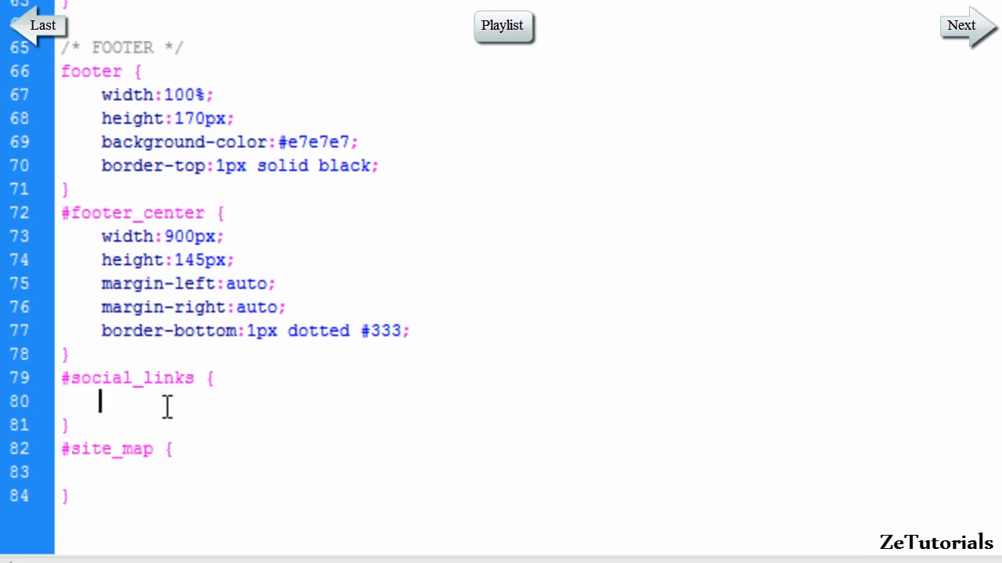
Set #social_links width to 435px, replacing an initial 50% value
type("width:")
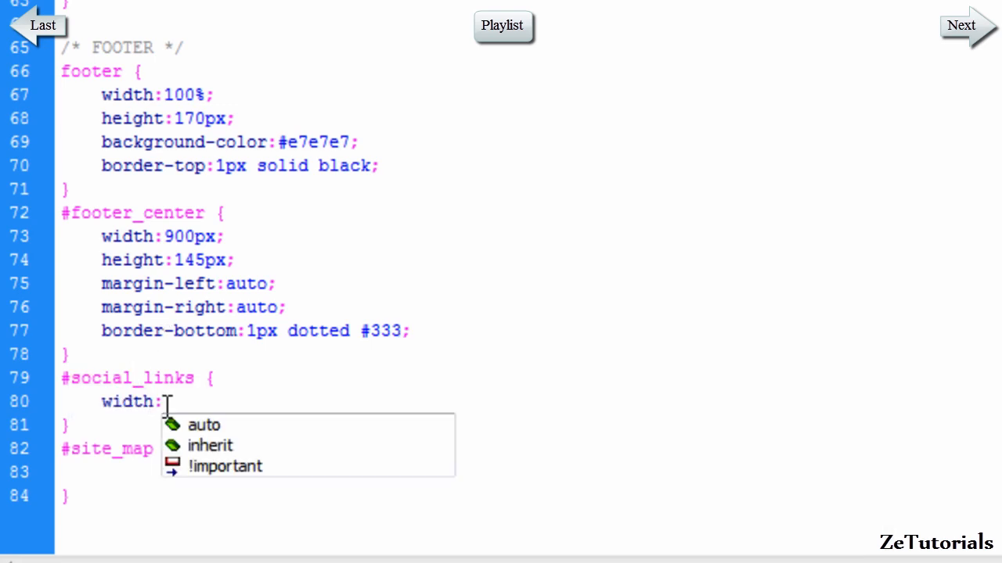
type("50%;")
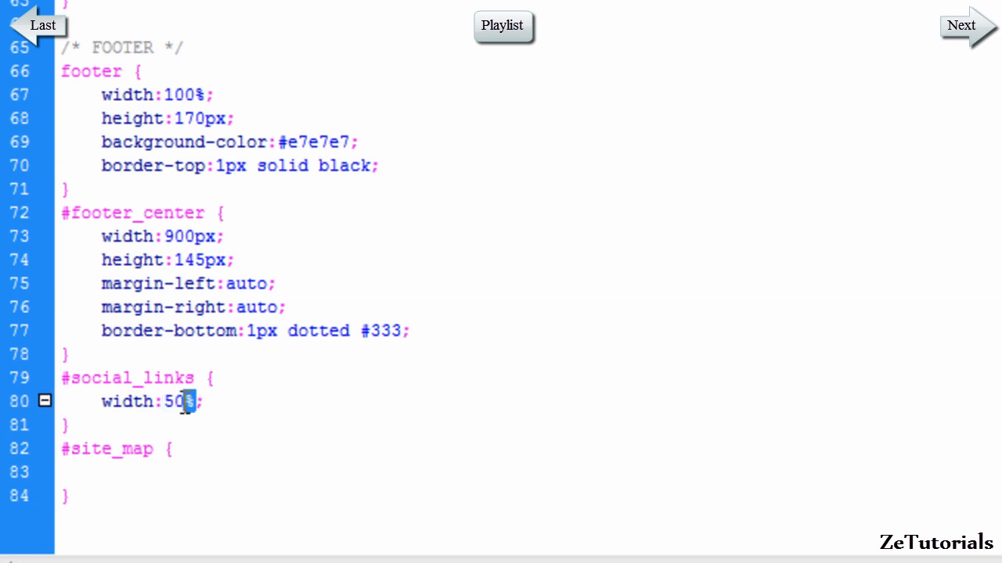
double_click(178, 401)
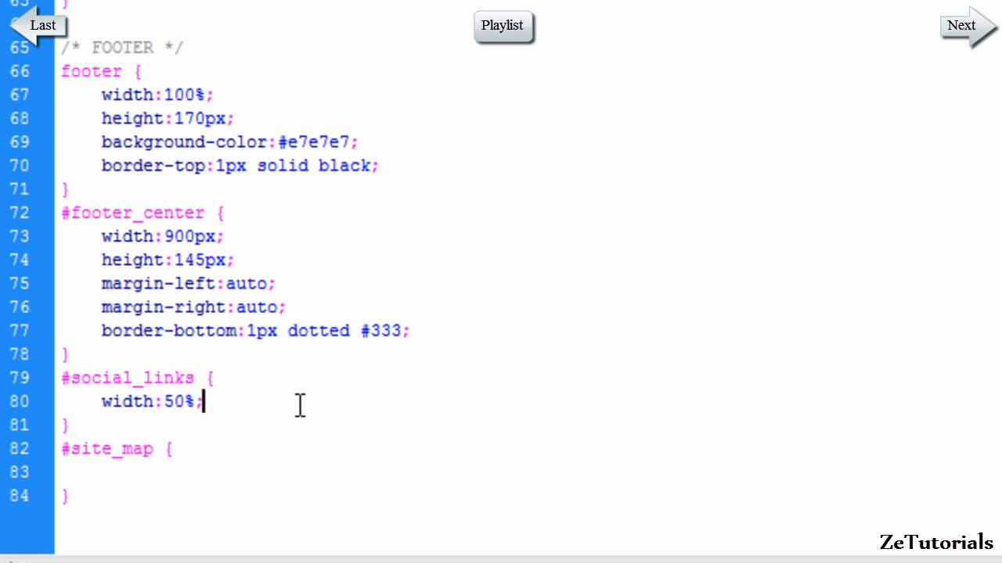
key("Backspace")
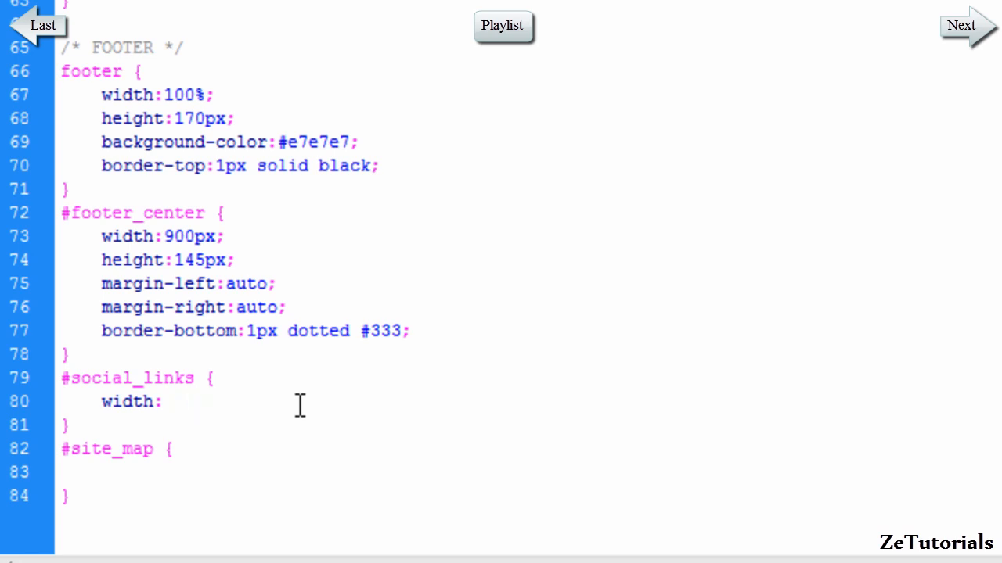
left_click(160, 401)
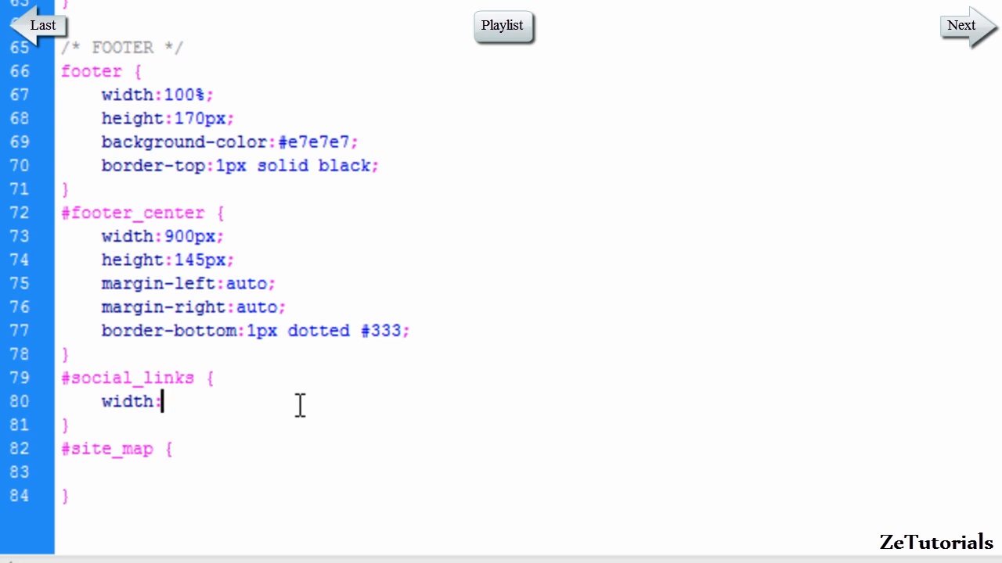
type("435")
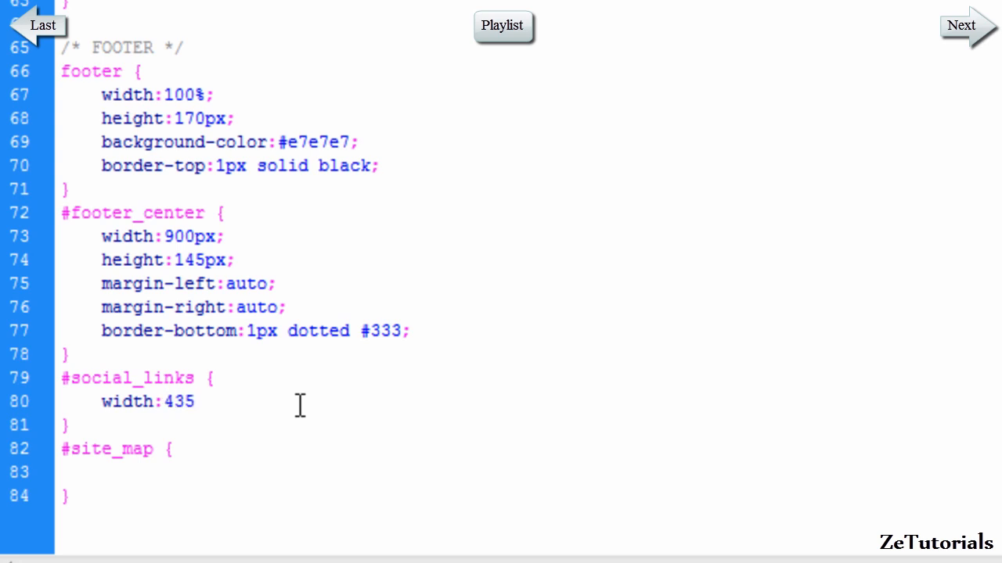
type("px;")
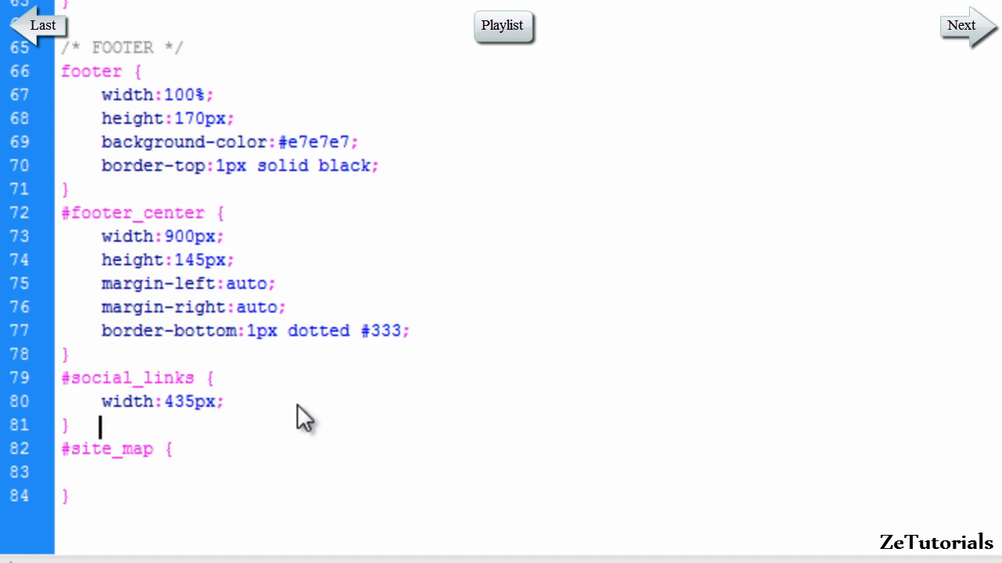
Give #social_links 100% height and move on to the empty #site_map rule
type("heigh")
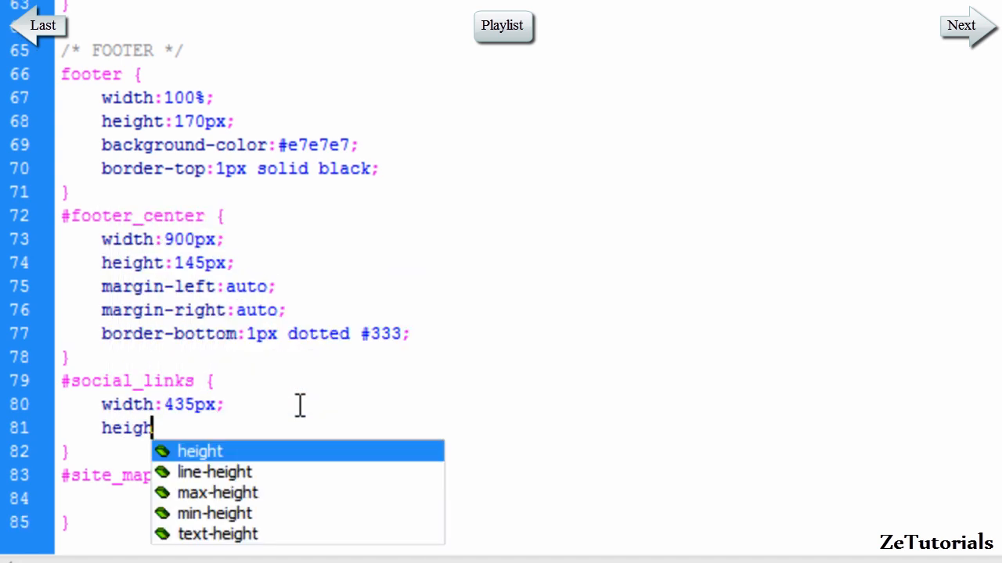
type(":100%")
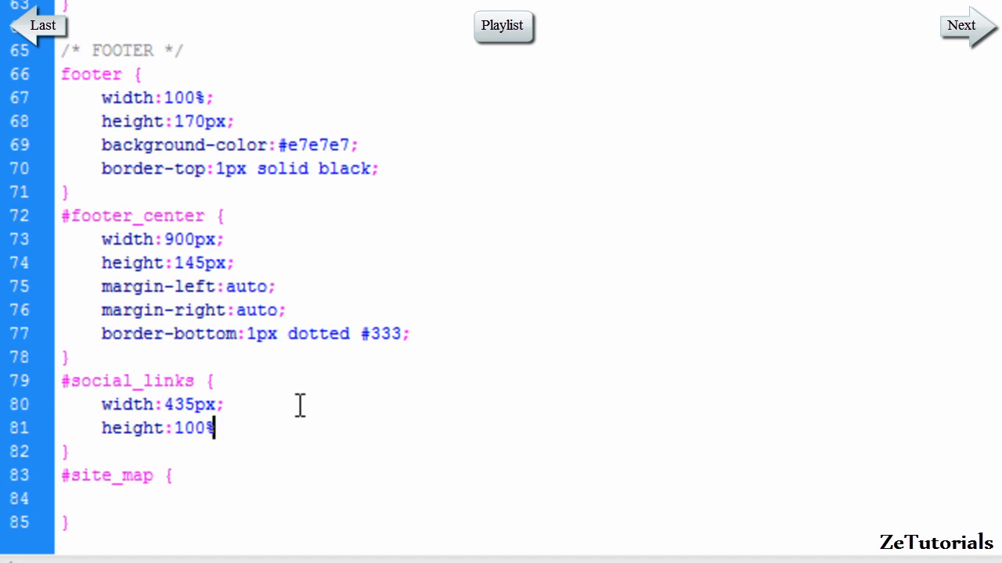
type(";")
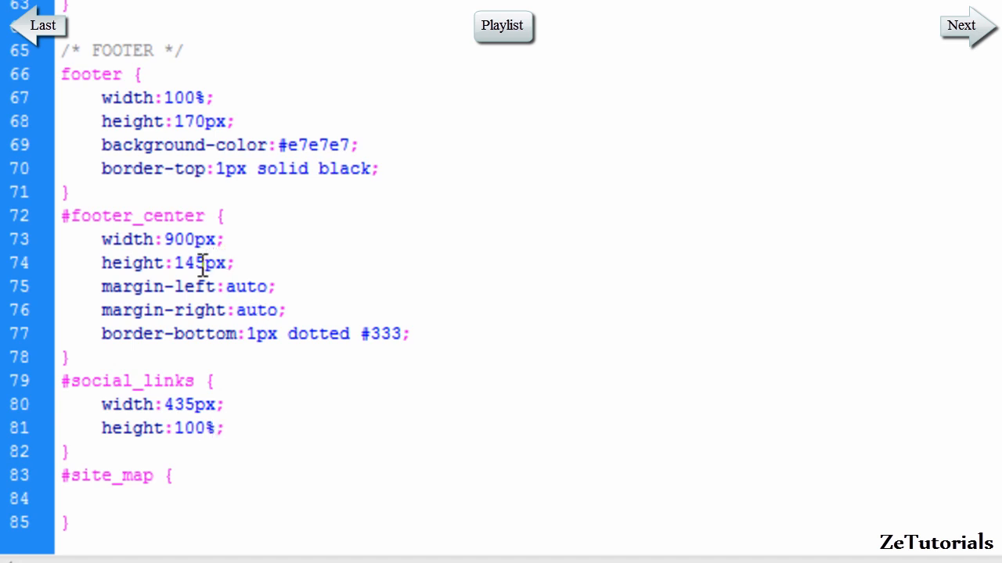
double_click(188, 263)
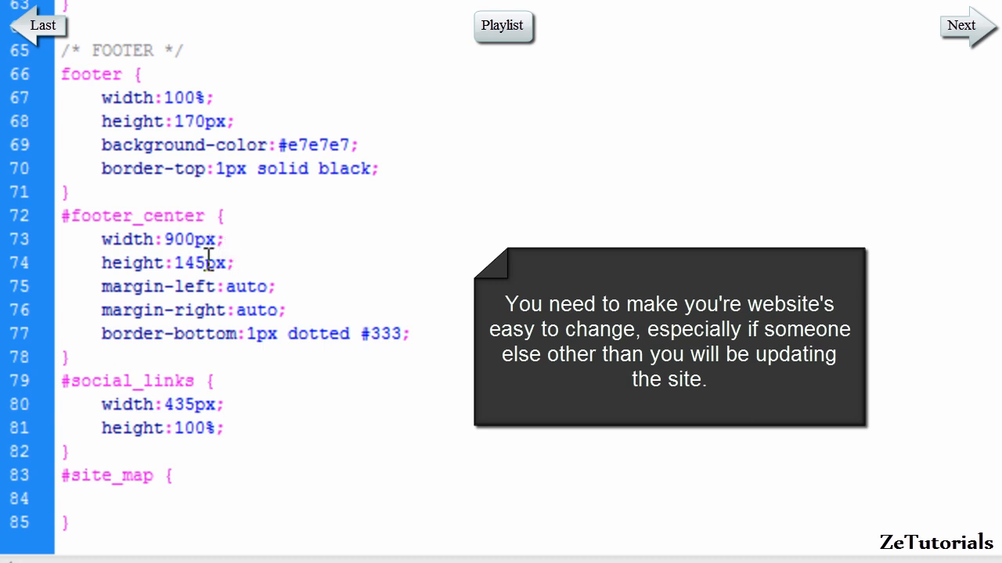
mouse_move(237, 427)
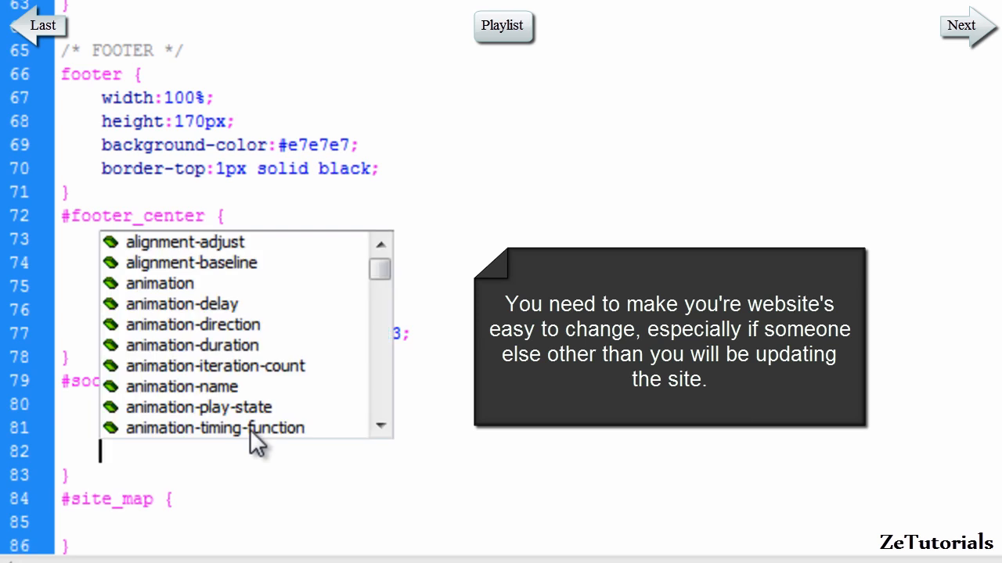
Give #social_links a 1px dotted #333 right border and float it left
type("border-right:1px dotted #333;")
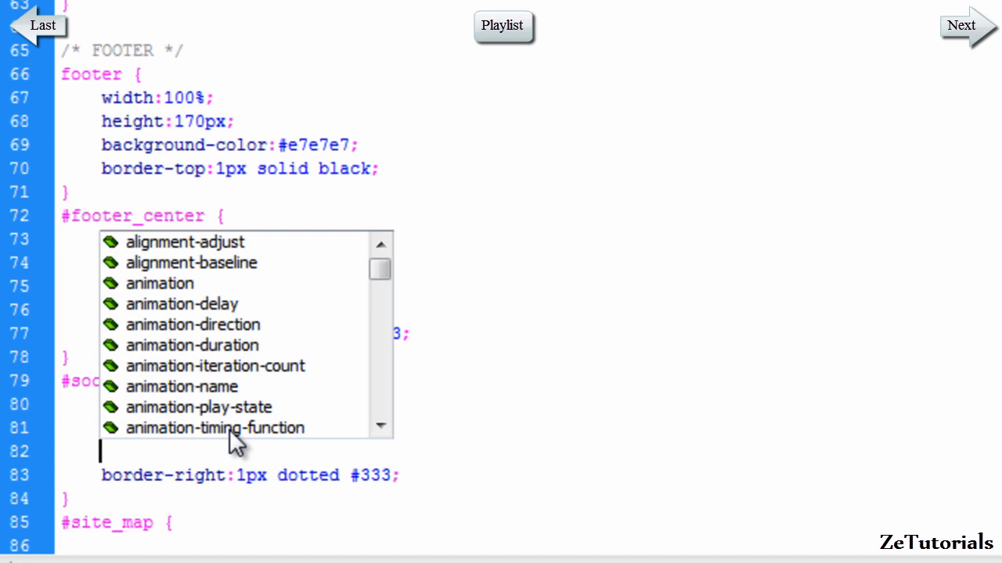
type("float:left;")
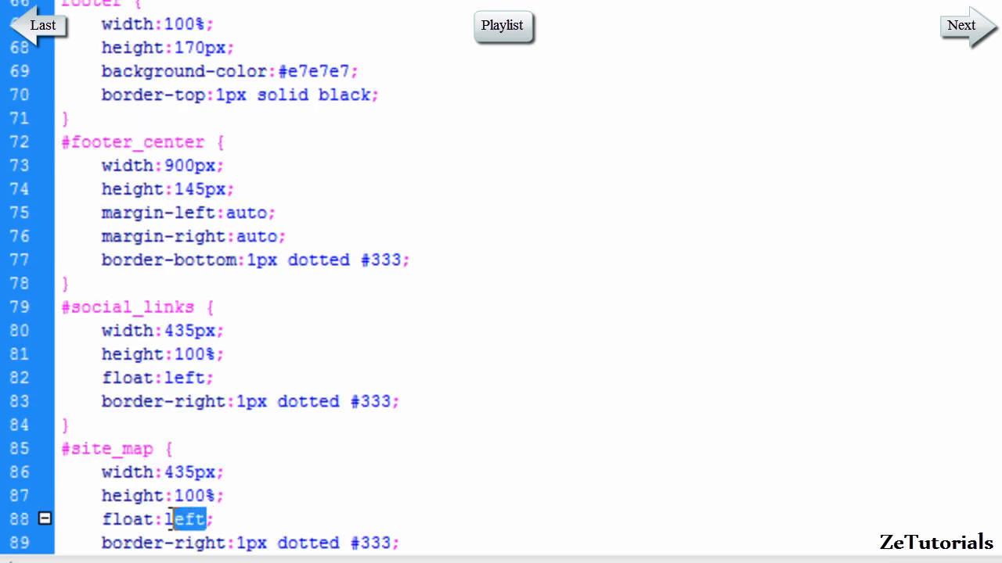
Copy the rule to #site_map, changing float to right and the border to border-left
type("right")
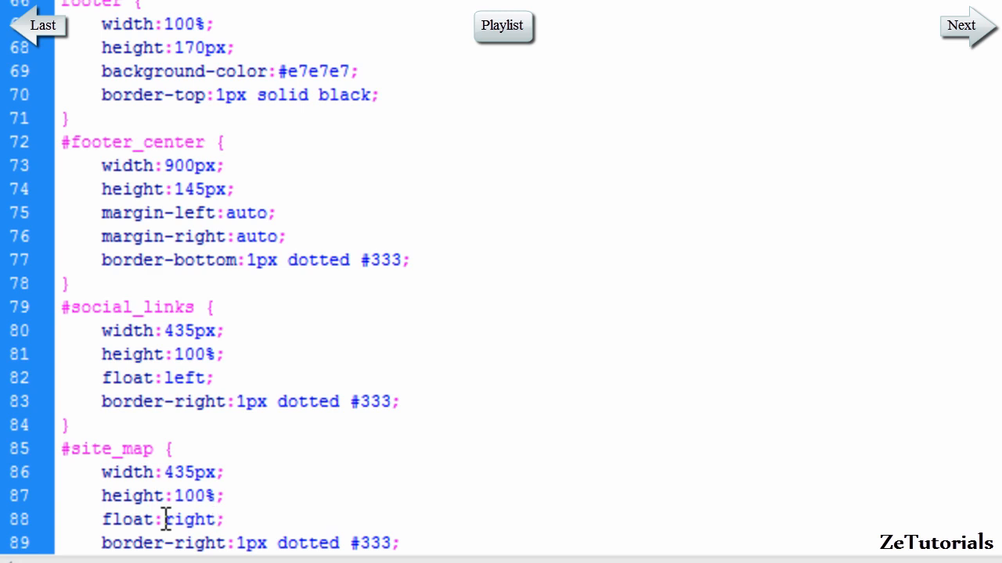
double_click(200, 543)
type("lef")
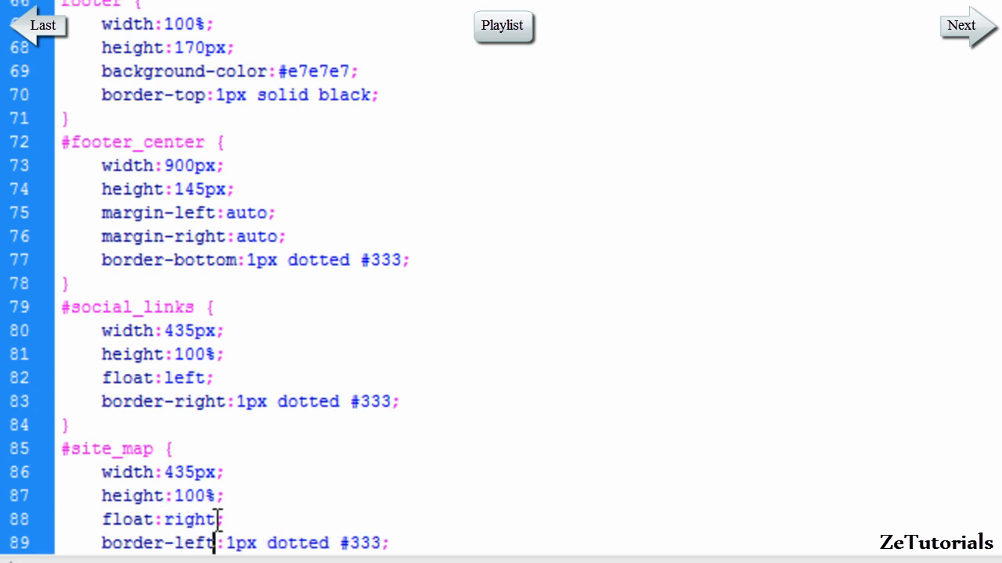
double_click(186, 519)
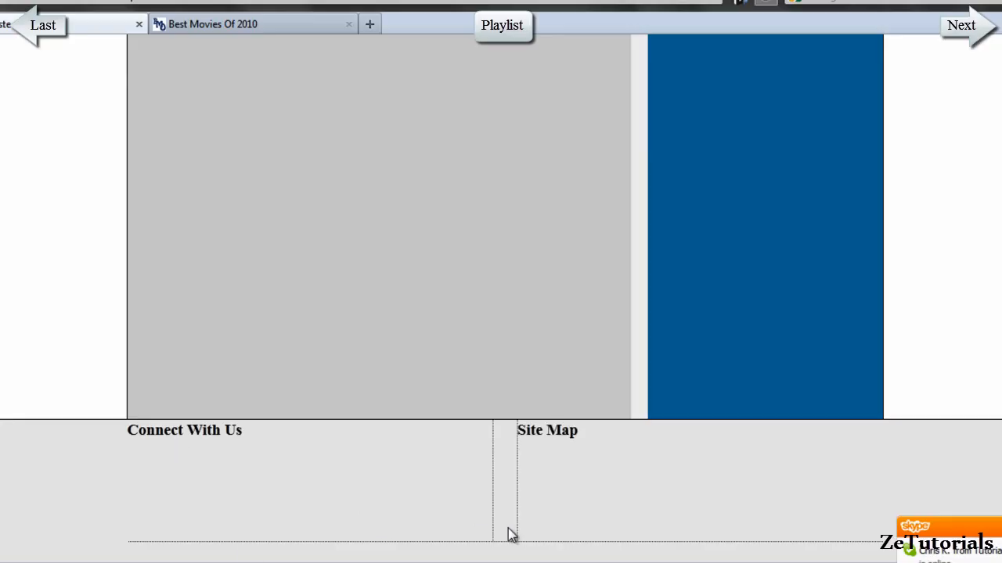
mouse_move(303, 458)
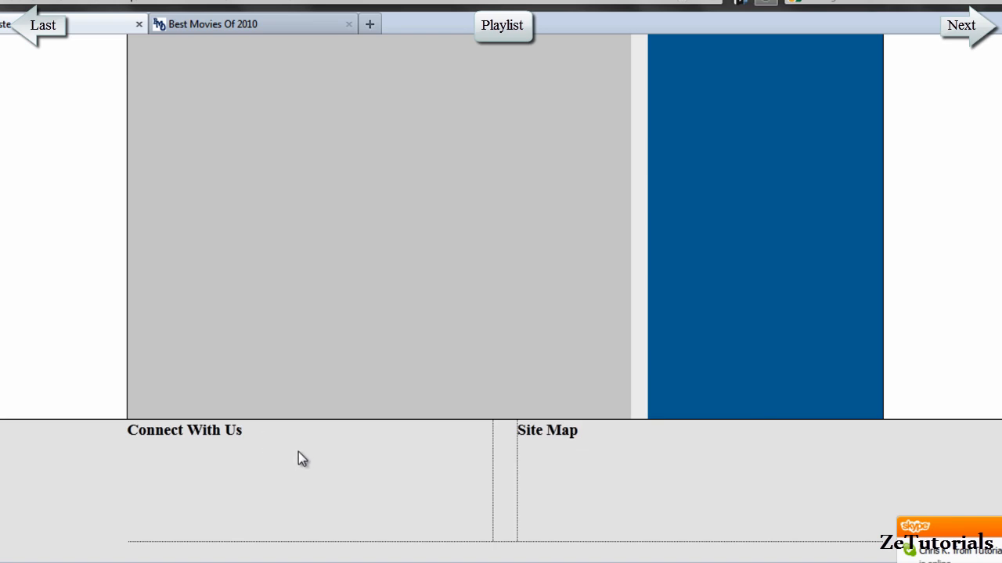
Select the Site Map heading in the Firefox preview to inspect the column gap
double_click(184, 430)
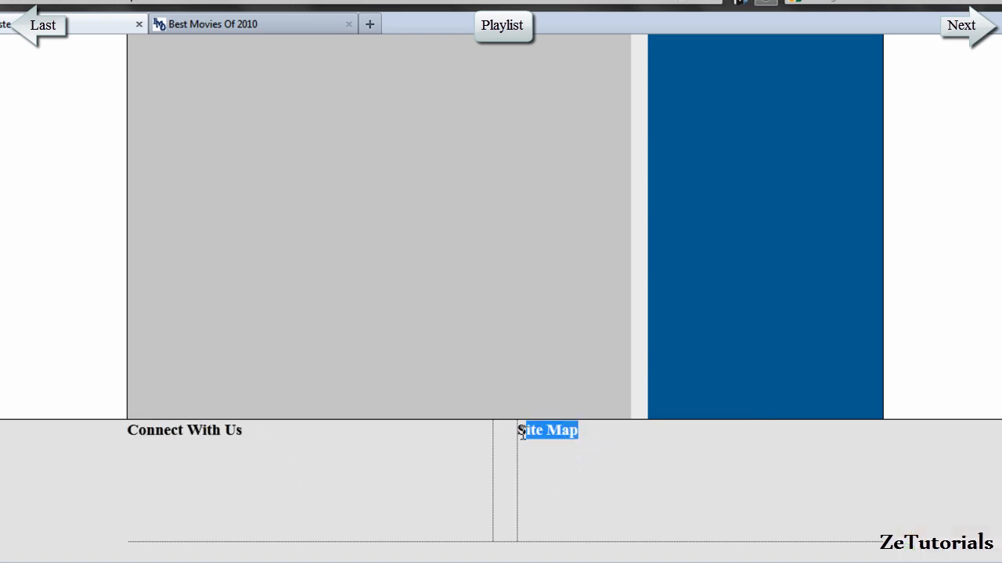
mouse_move(365, 458)
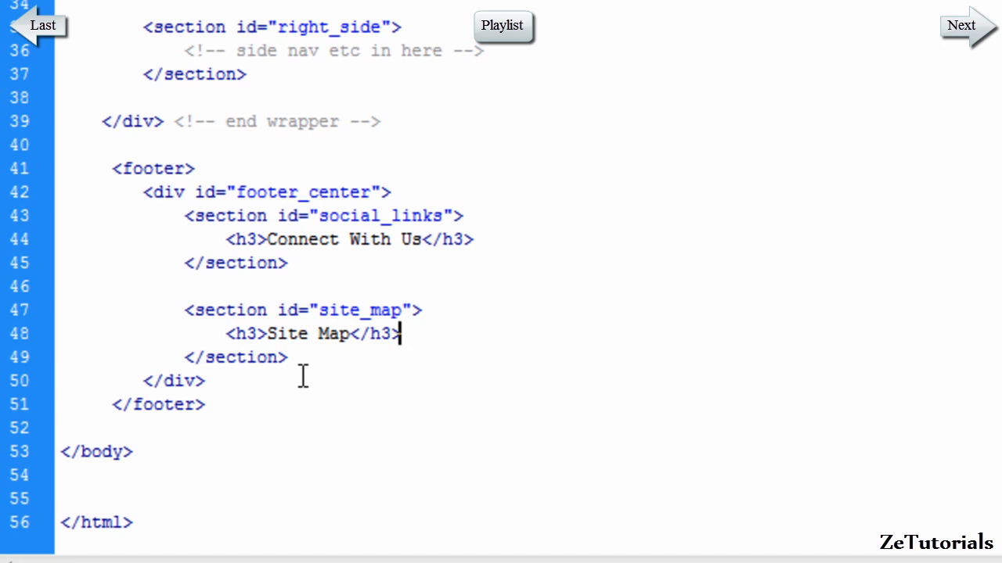
mouse_move(250, 375)
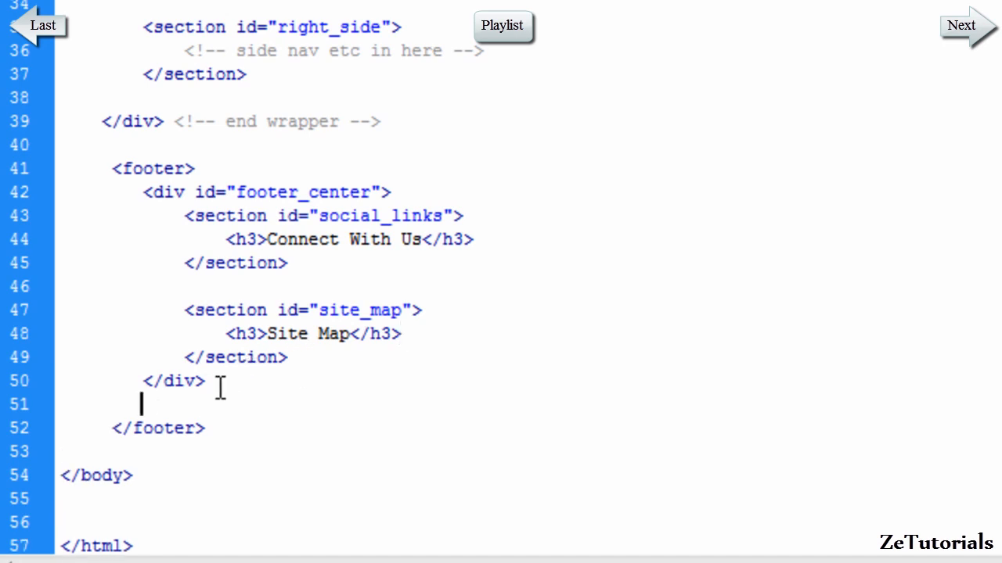
Add a copy div containing a Copyright paragraph after the footer_center closing div
type("<div id=\"copy\">")
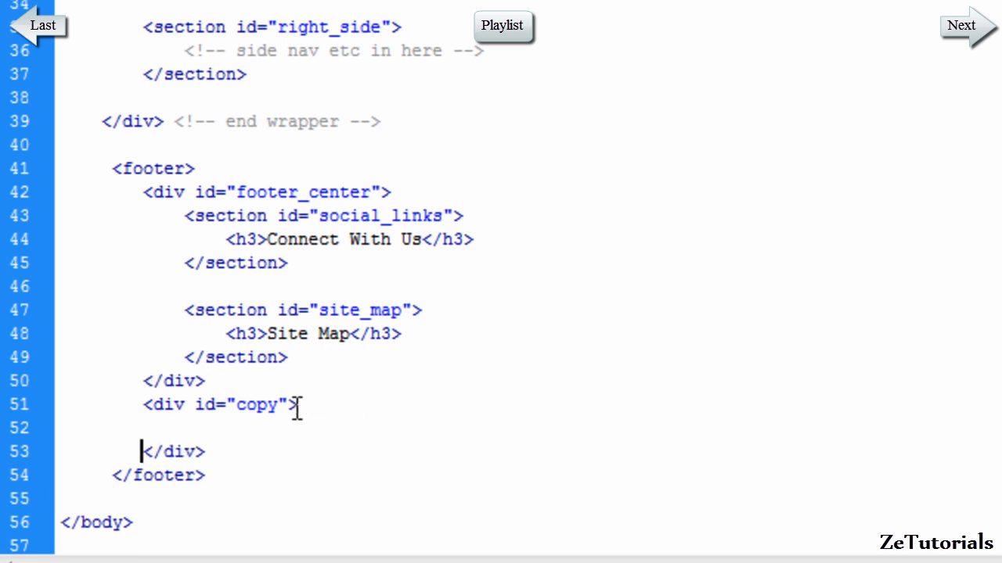
type("<p></p>")
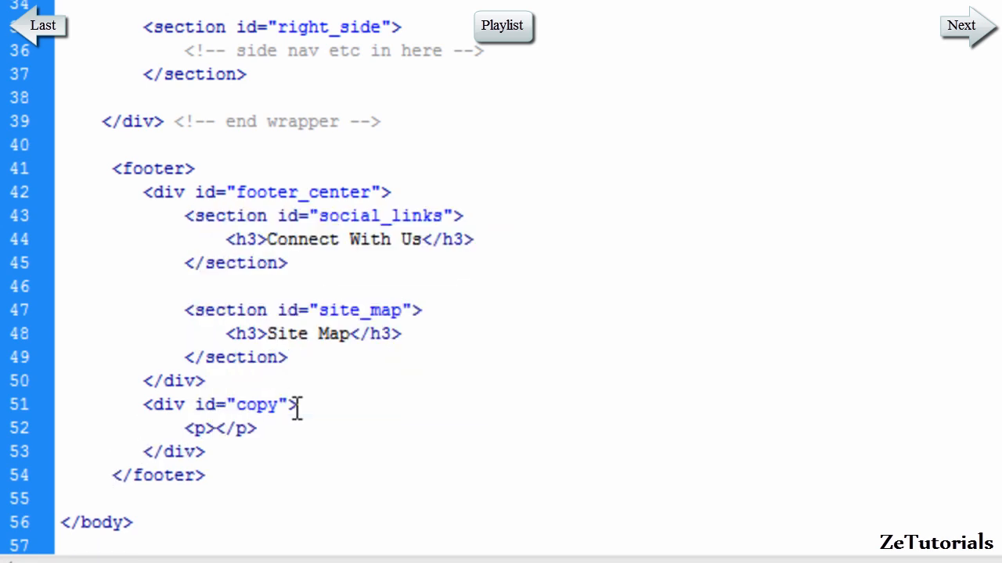
type("Cop")
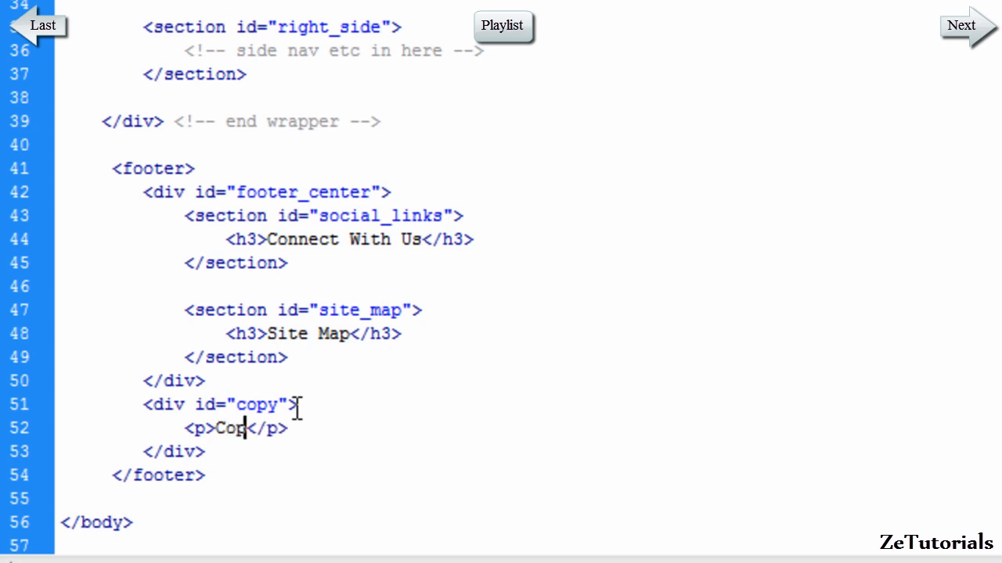
type("yright")
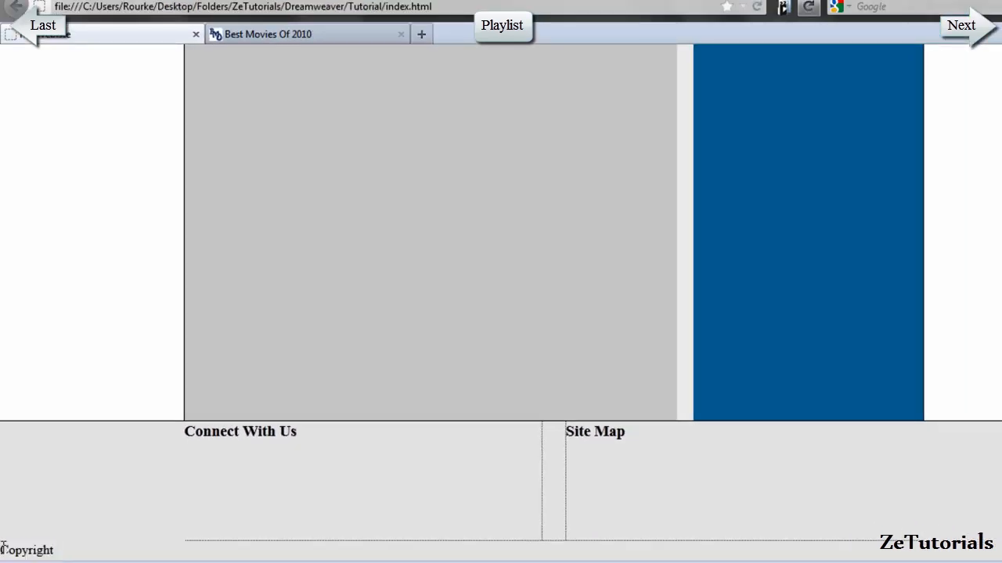
mouse_move(66, 551)
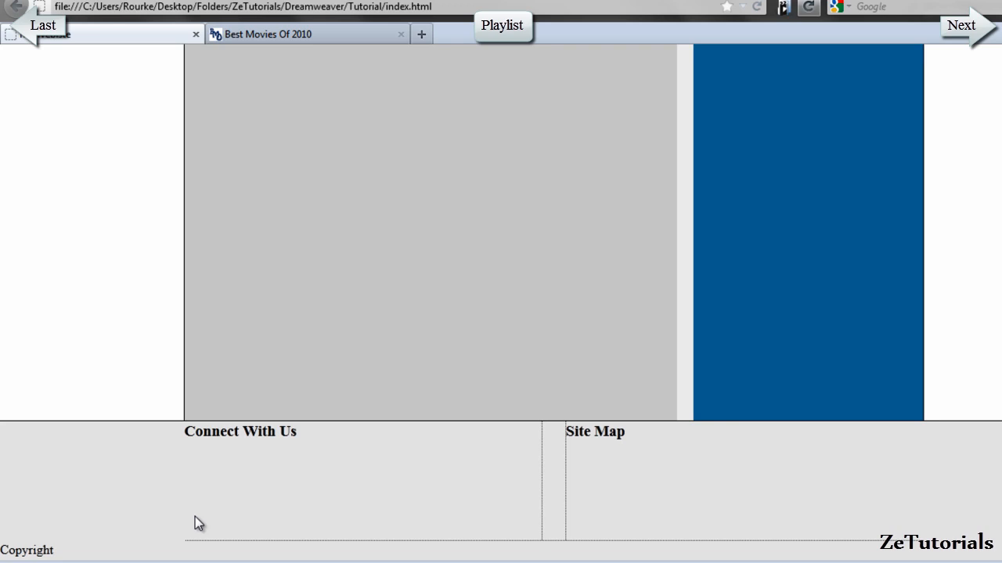
mouse_move(203, 483)
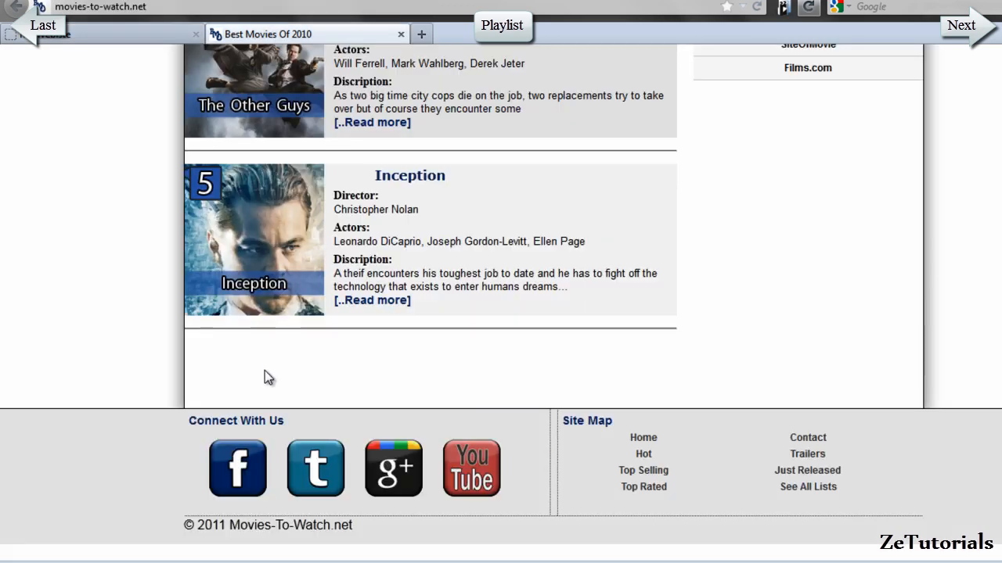
mouse_move(292, 426)
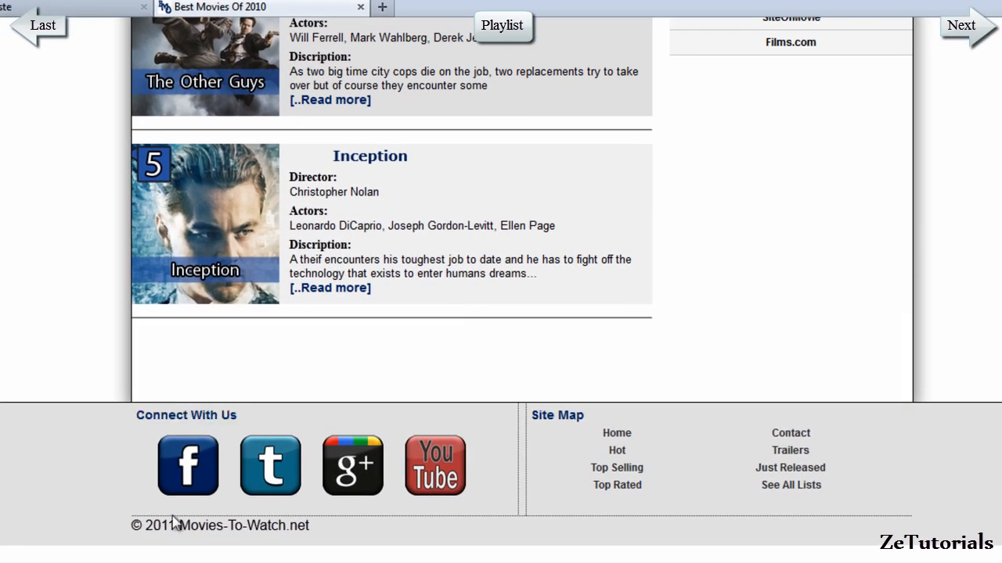
mouse_move(362, 516)
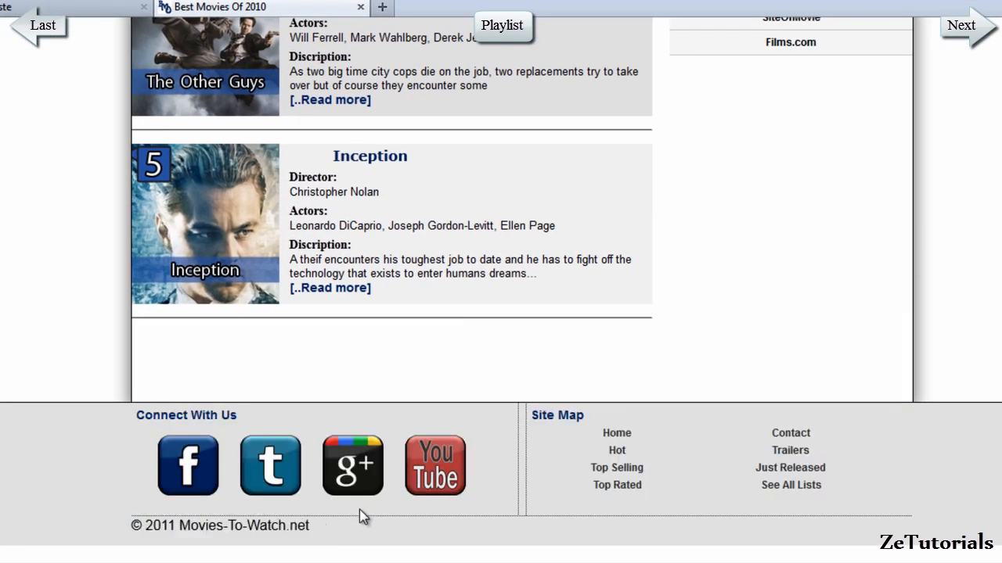
mouse_move(665, 501)
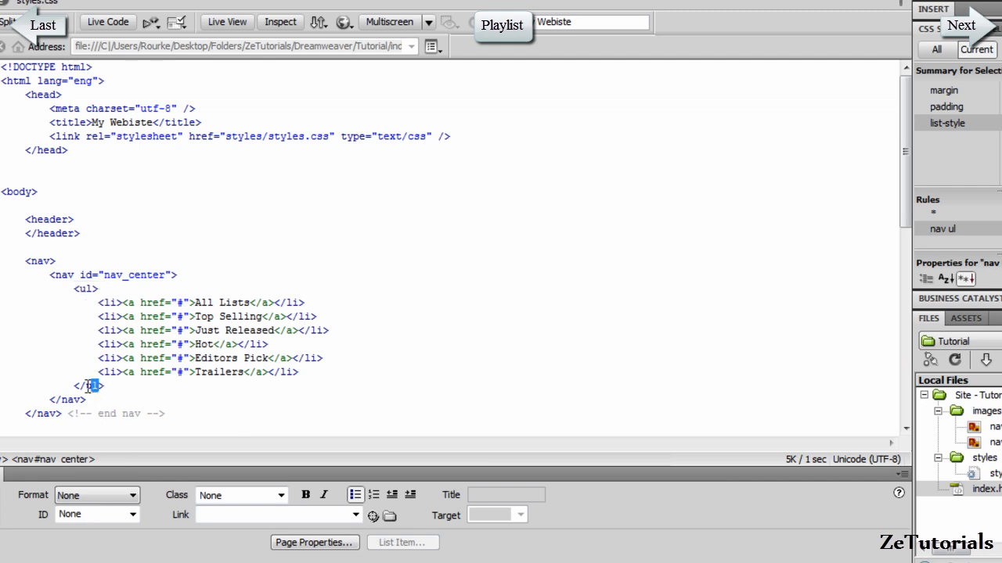
Scroll down the Best Movies Of 2010 page to its finished footer and copyright line
scroll("down", 3)
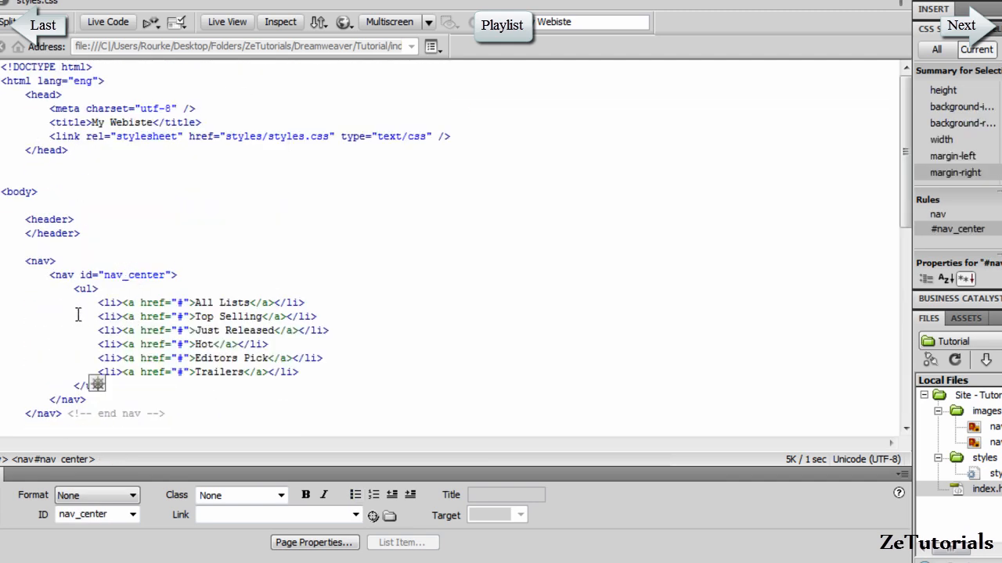
scroll("down", 3)
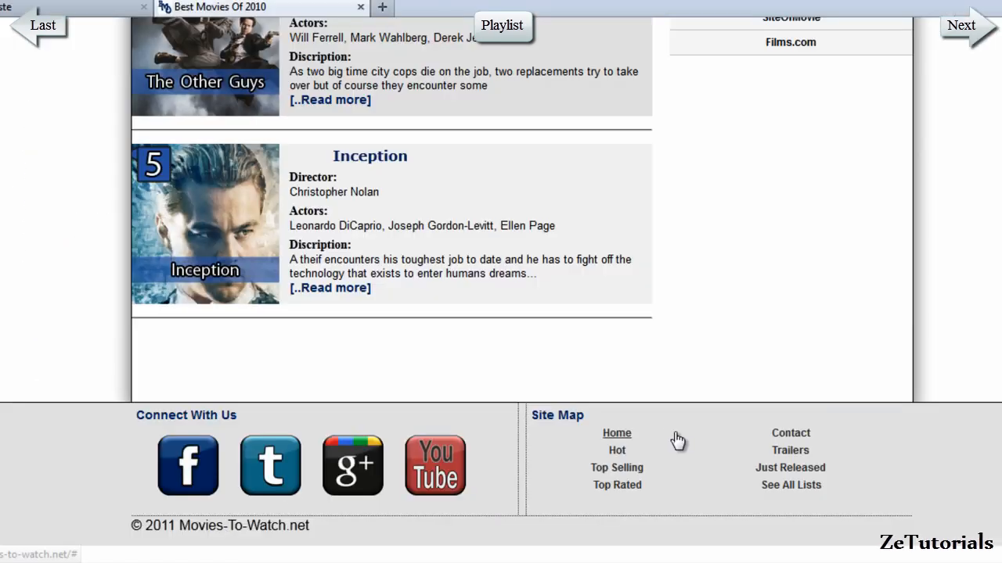
mouse_move(617, 467)
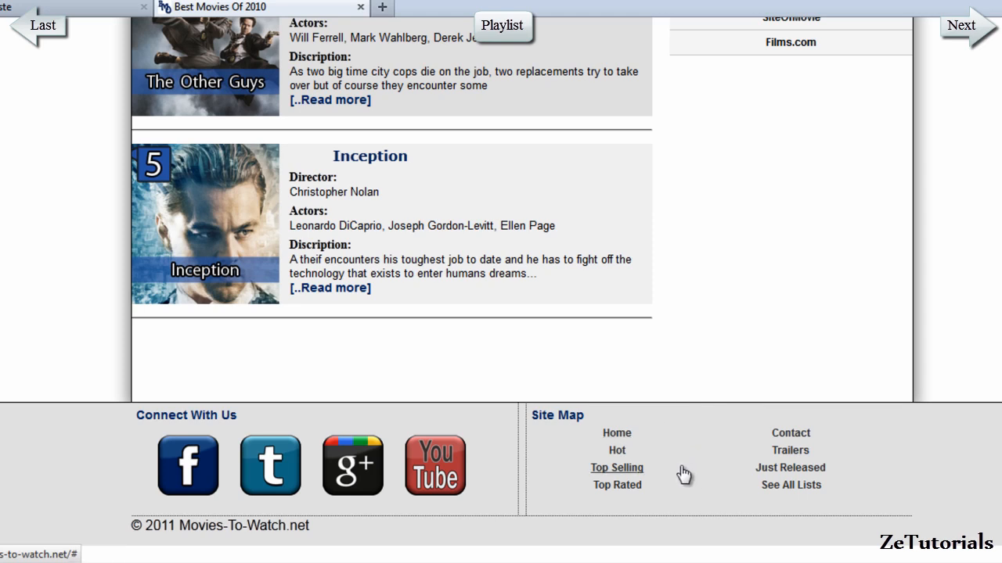